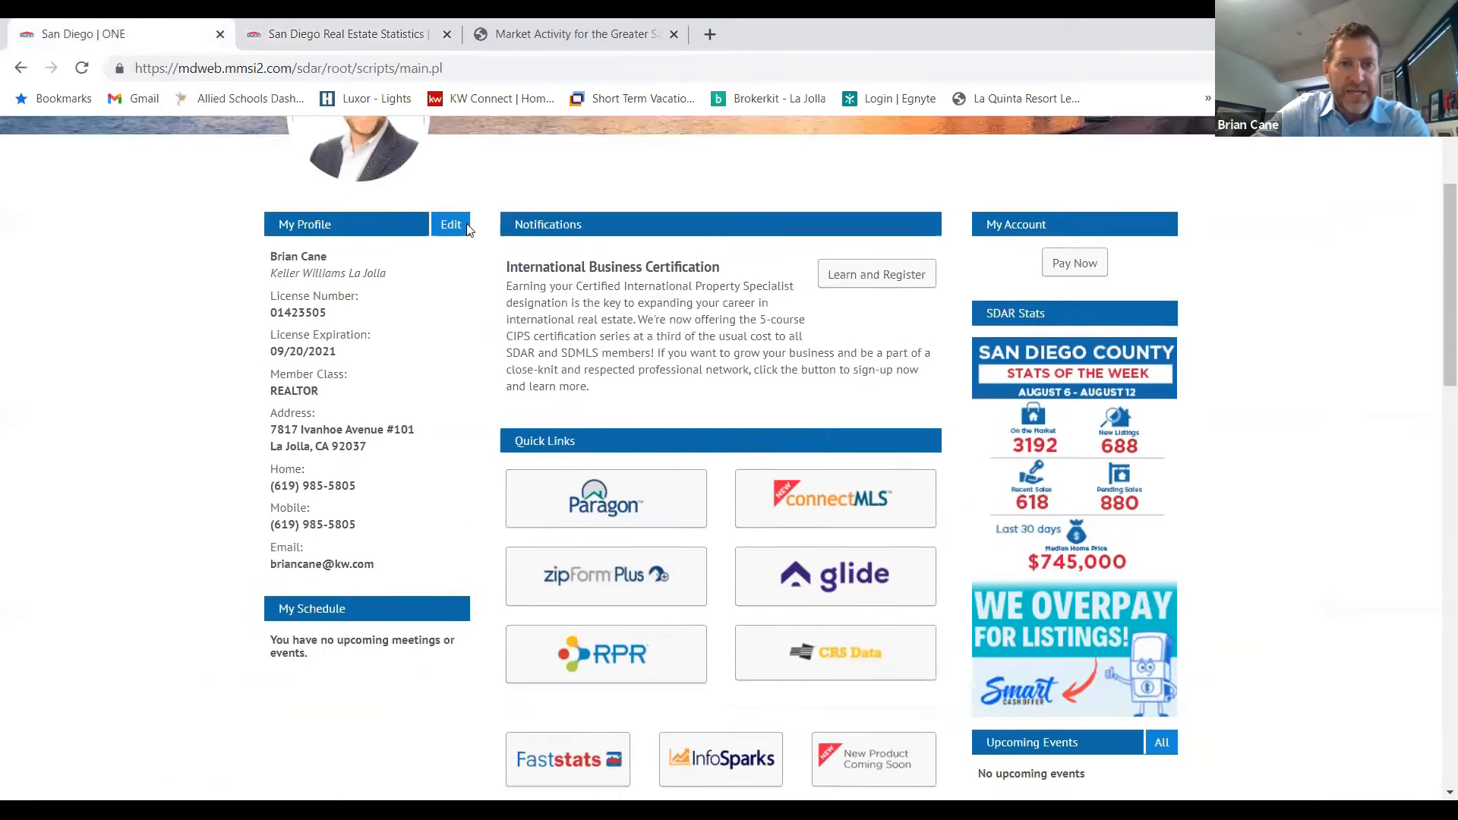
- Scroll the San Diego ONE portal to reach the Faststats quick link
scroll(down, 3)
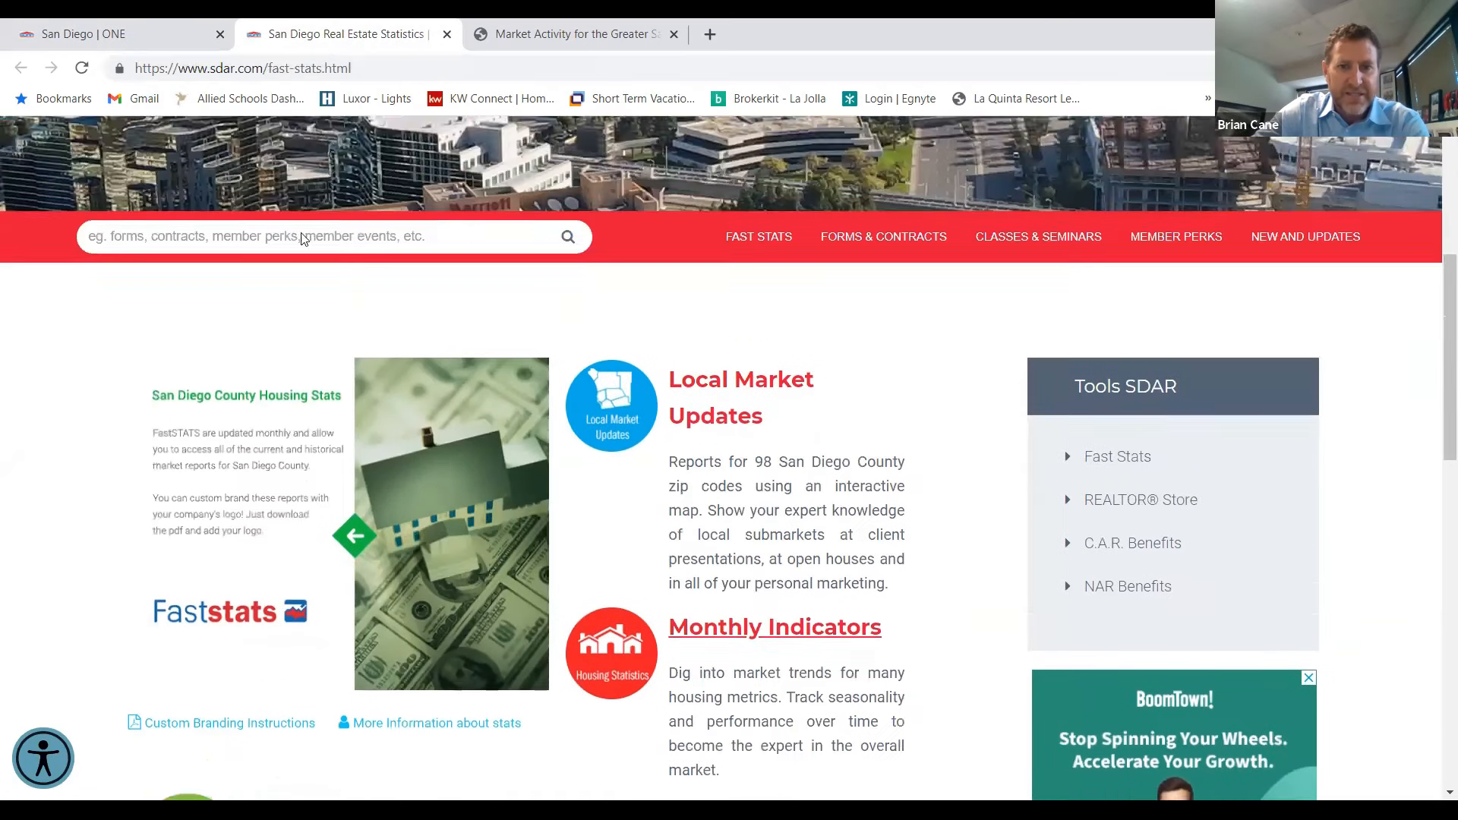
- Scroll the SDAR site and open the Monthly Indicators PDF report
scroll(down, 3)
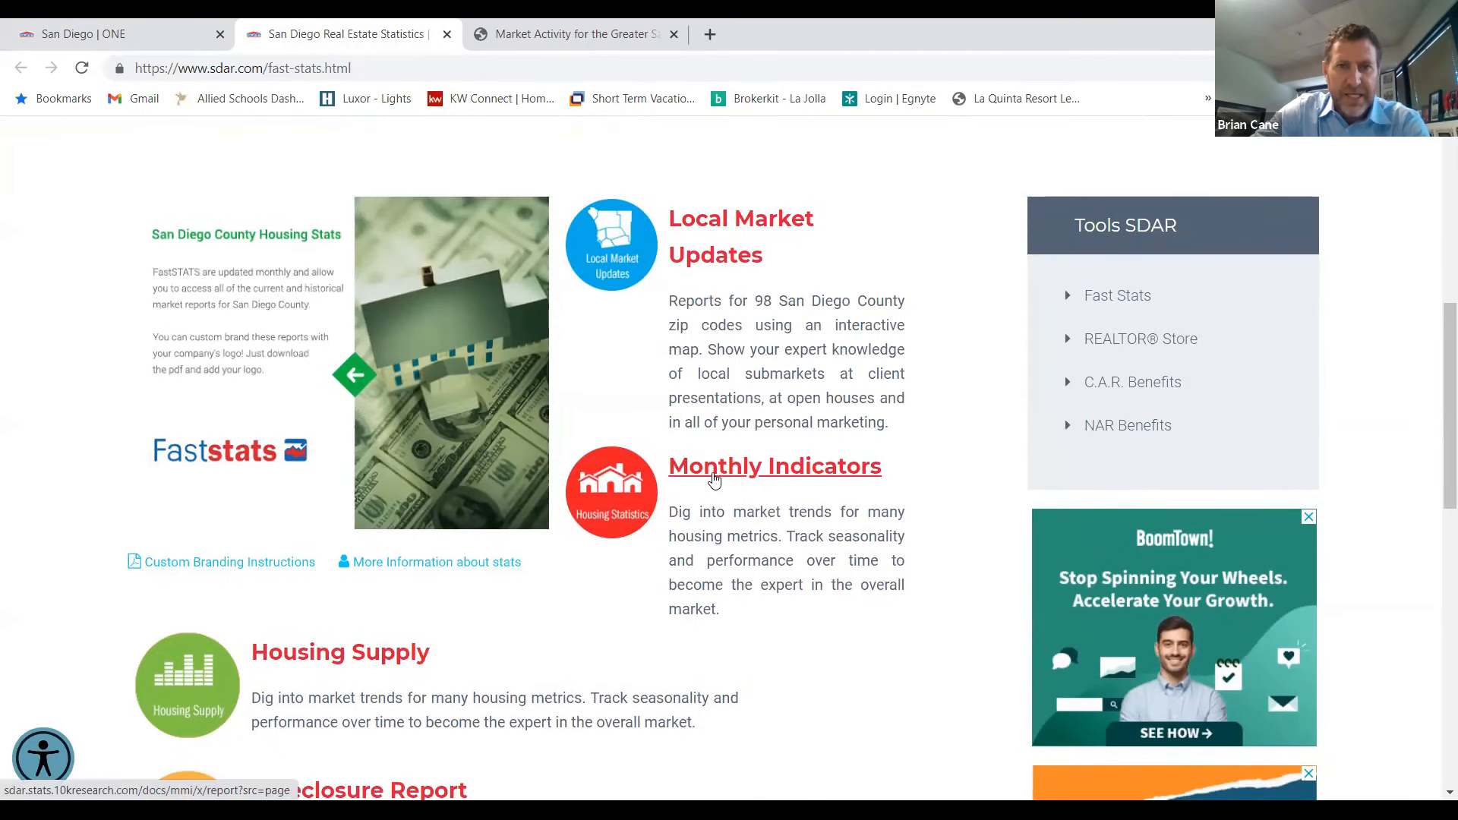
click(774, 465)
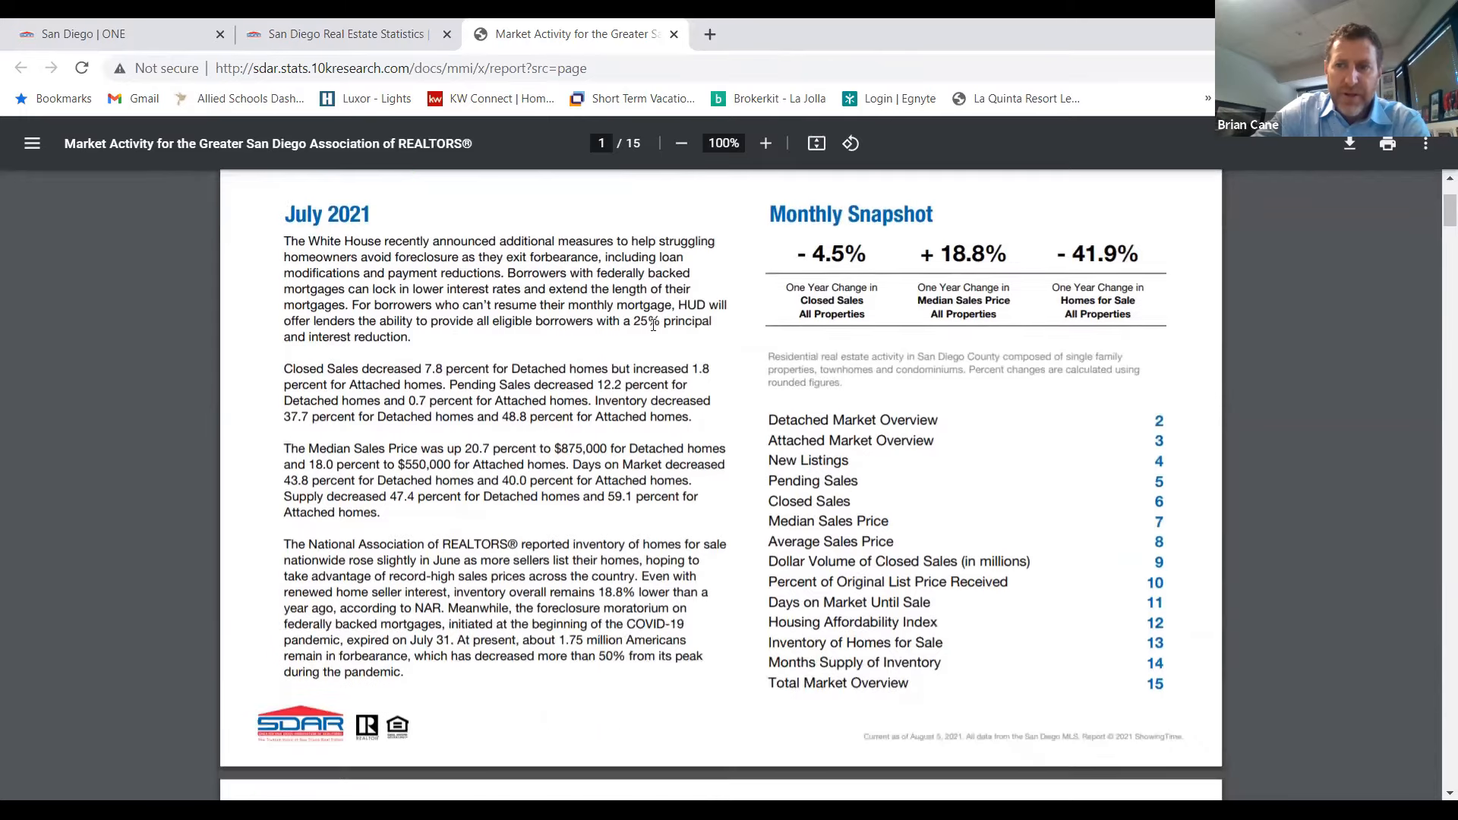
- Scroll the PDF to page 2, the July 2020 vs 2021 Detached Market Overview
scroll(down, 3)
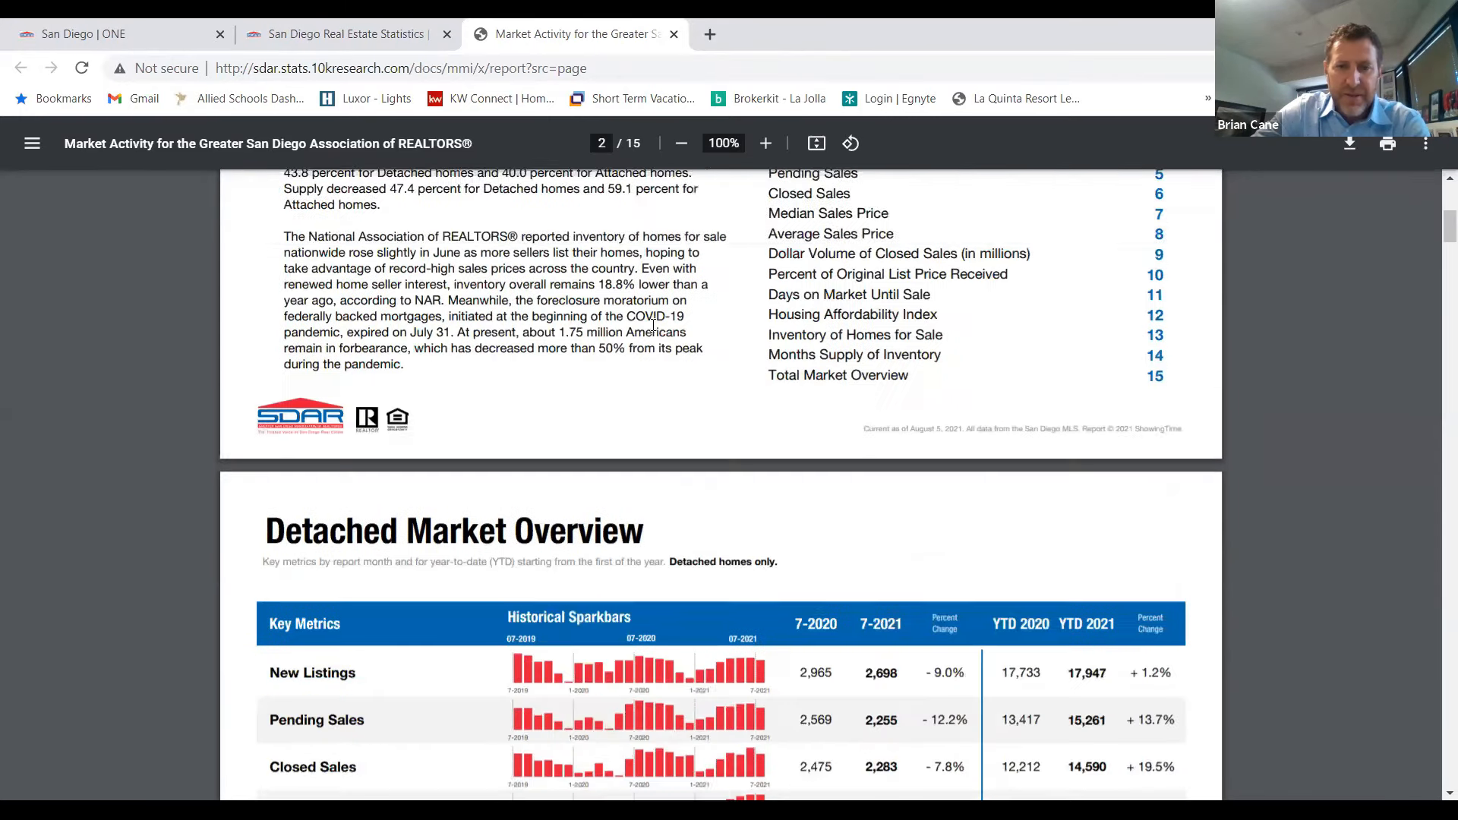
scroll(down, 3)
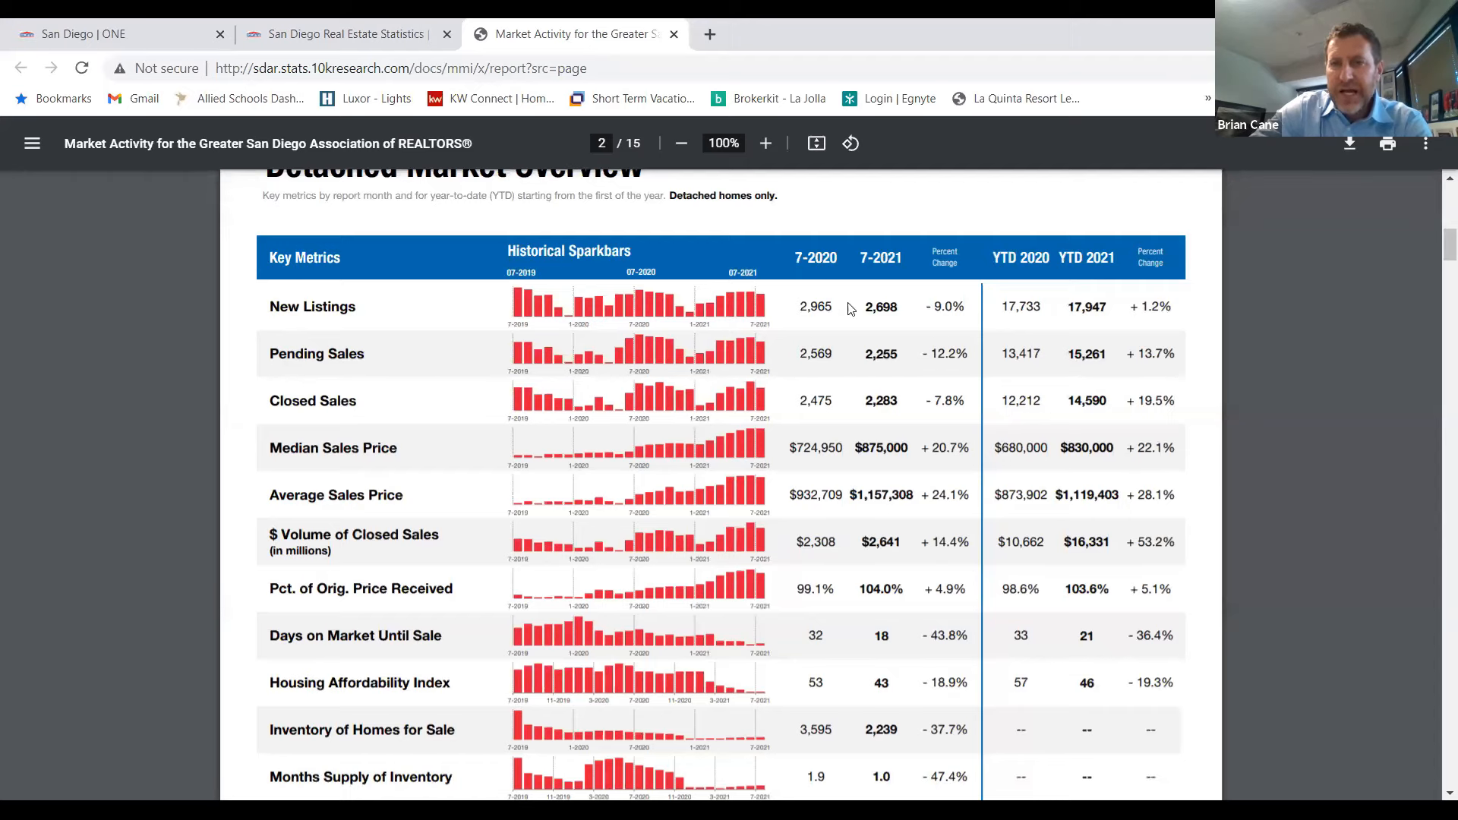
mouse_move(890, 288)
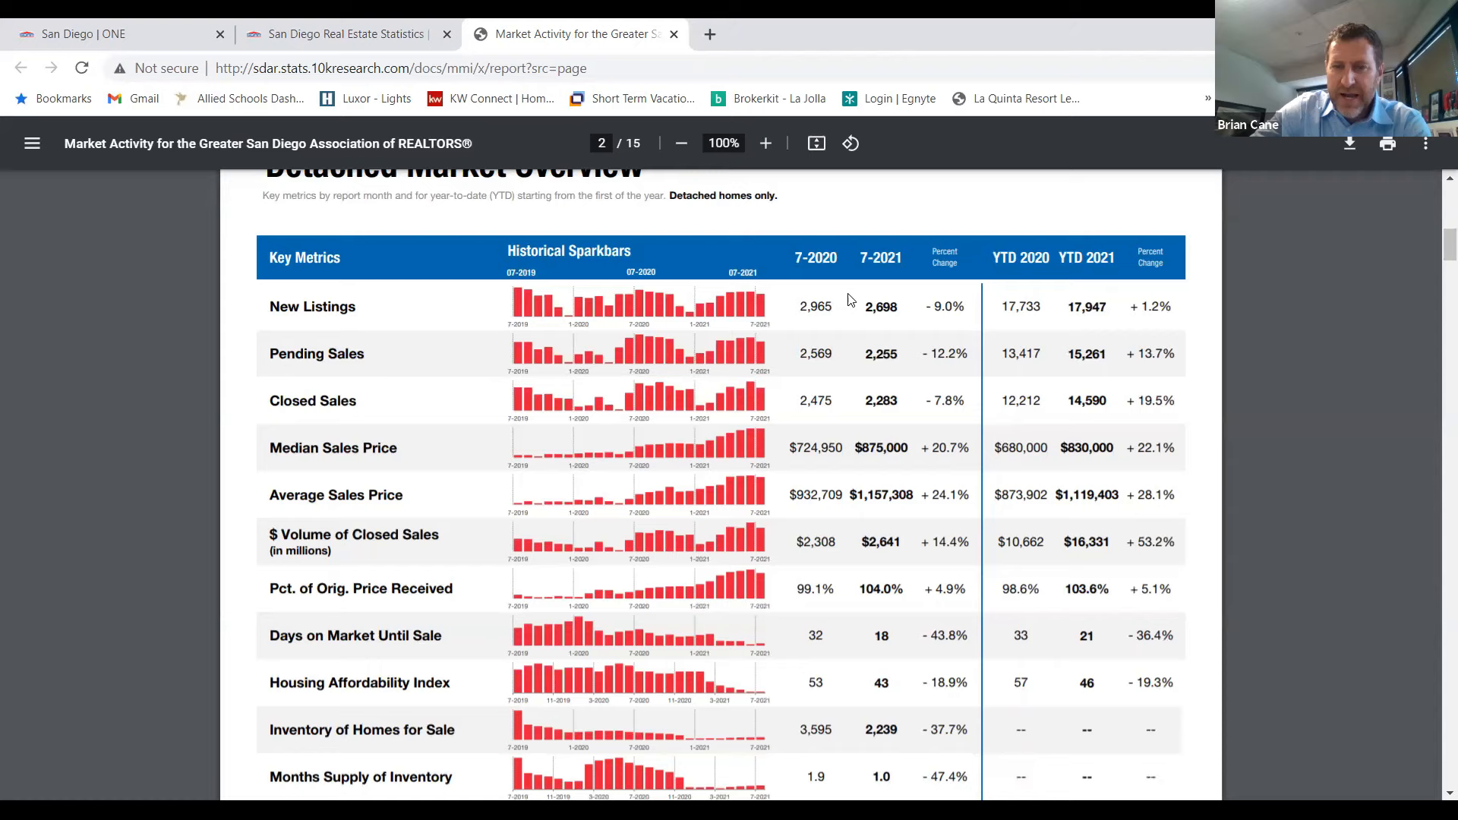
mouse_move(856, 320)
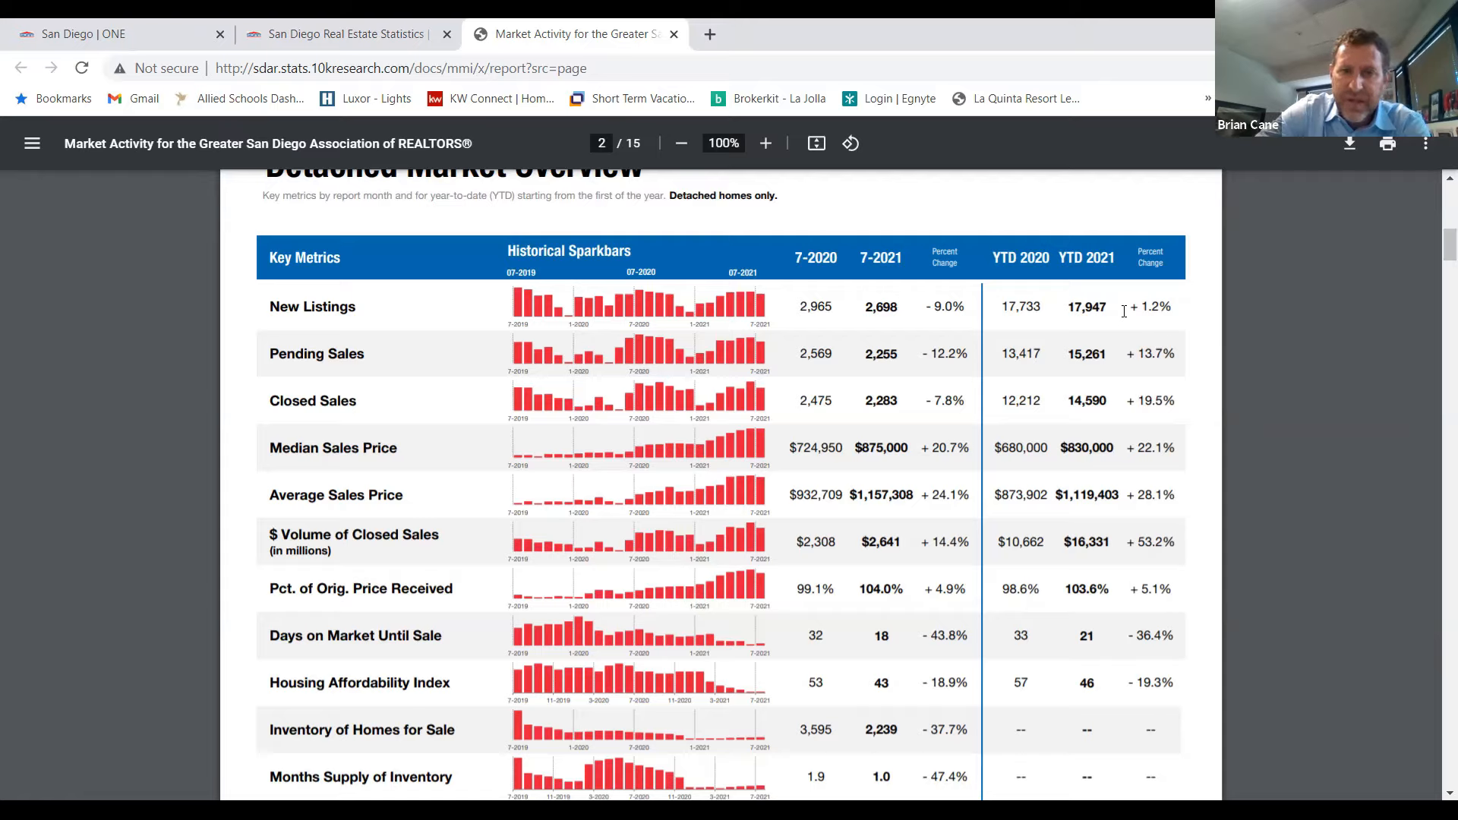
mouse_move(919, 397)
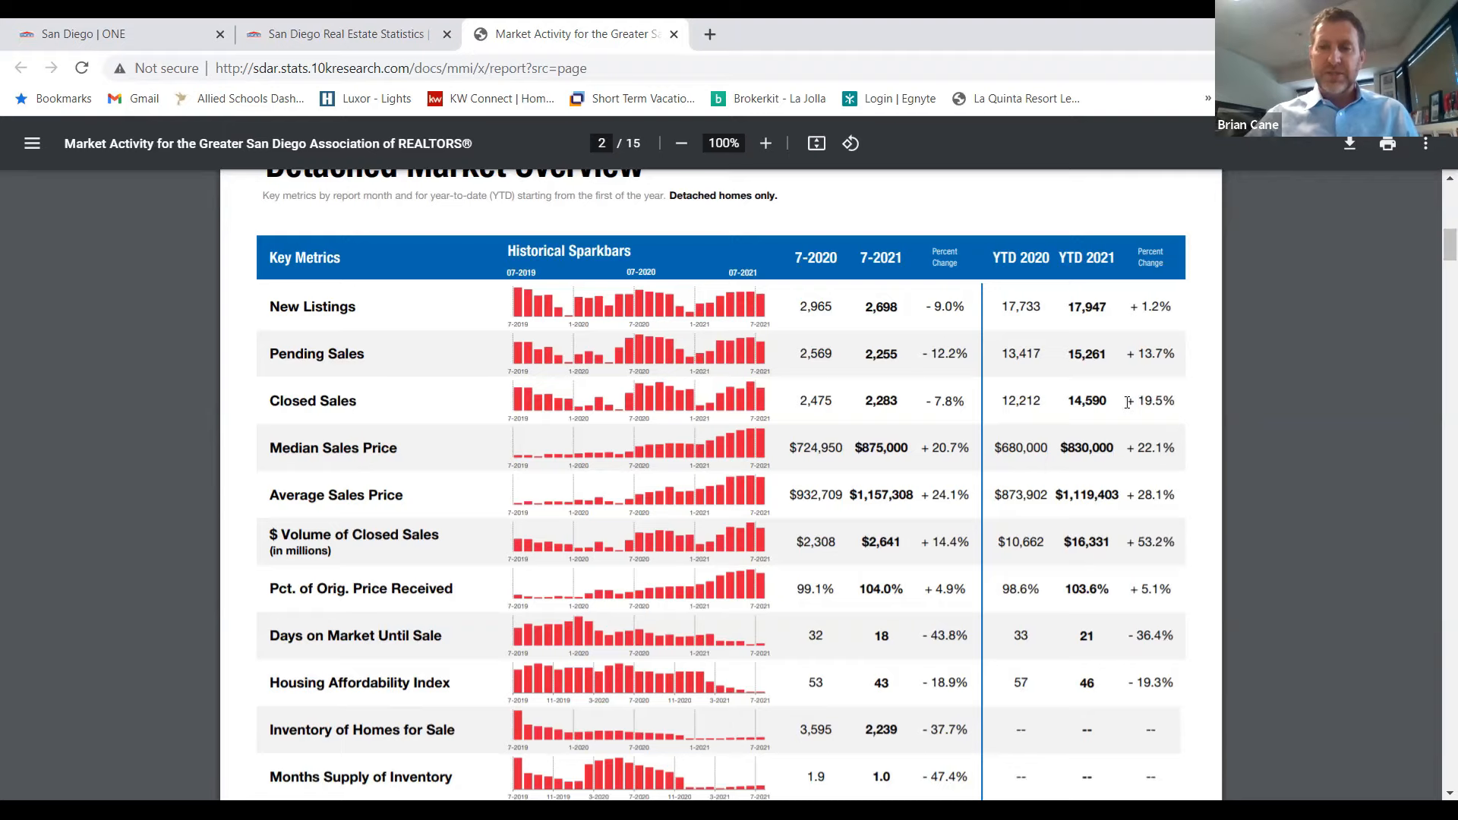
mouse_move(1126, 401)
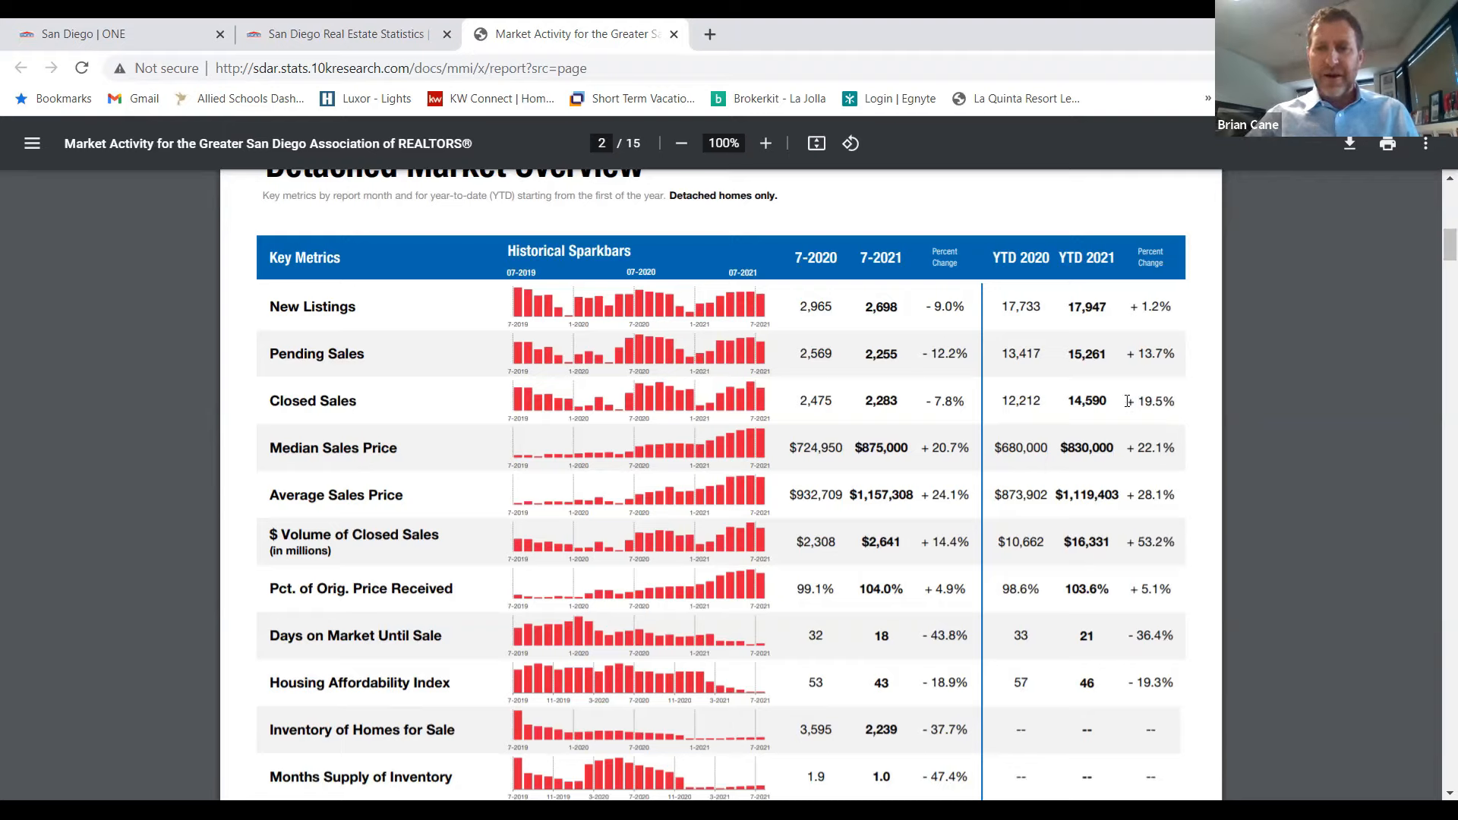
mouse_move(1124, 397)
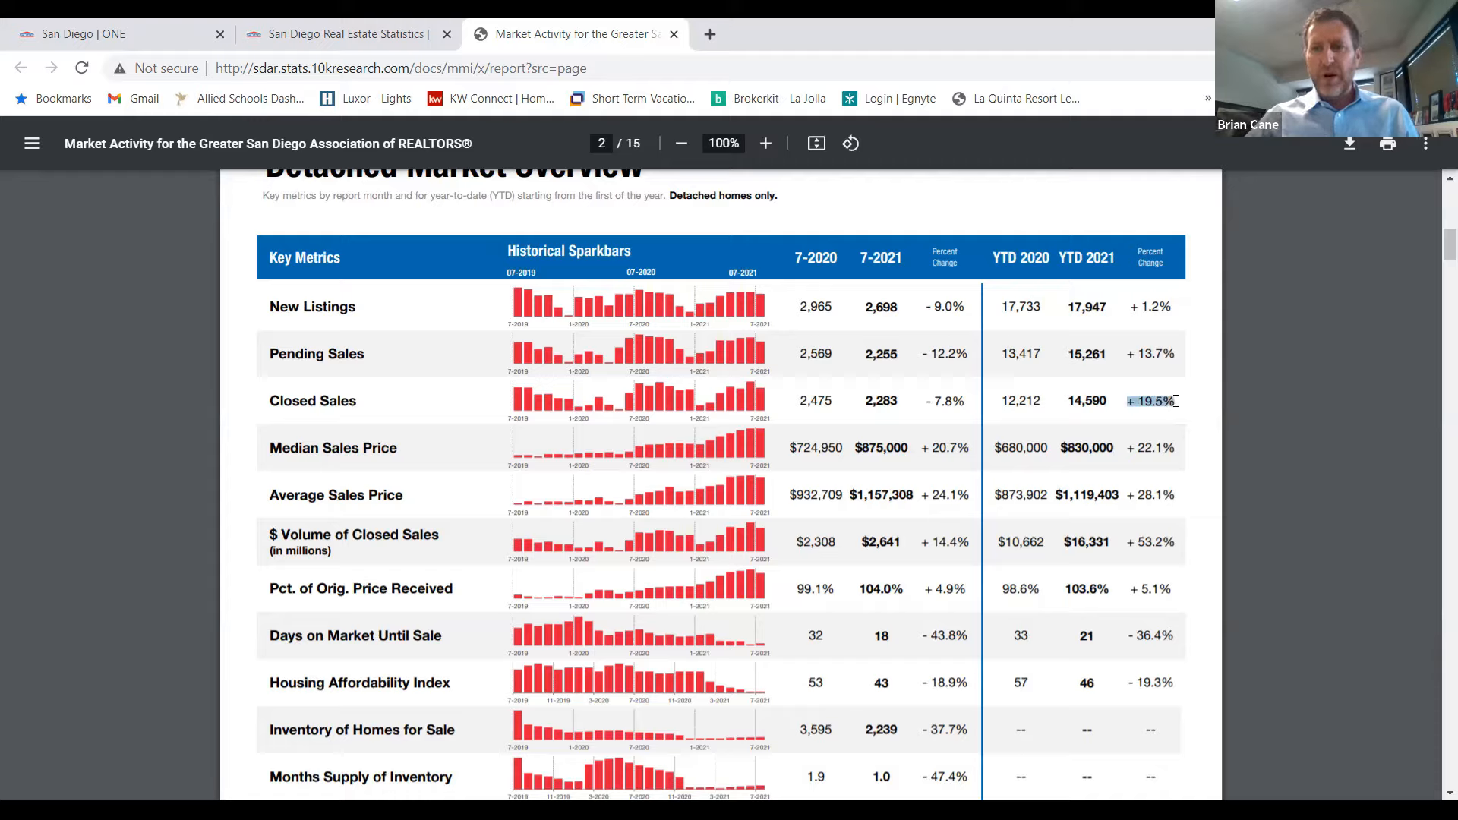
mouse_move(1165, 428)
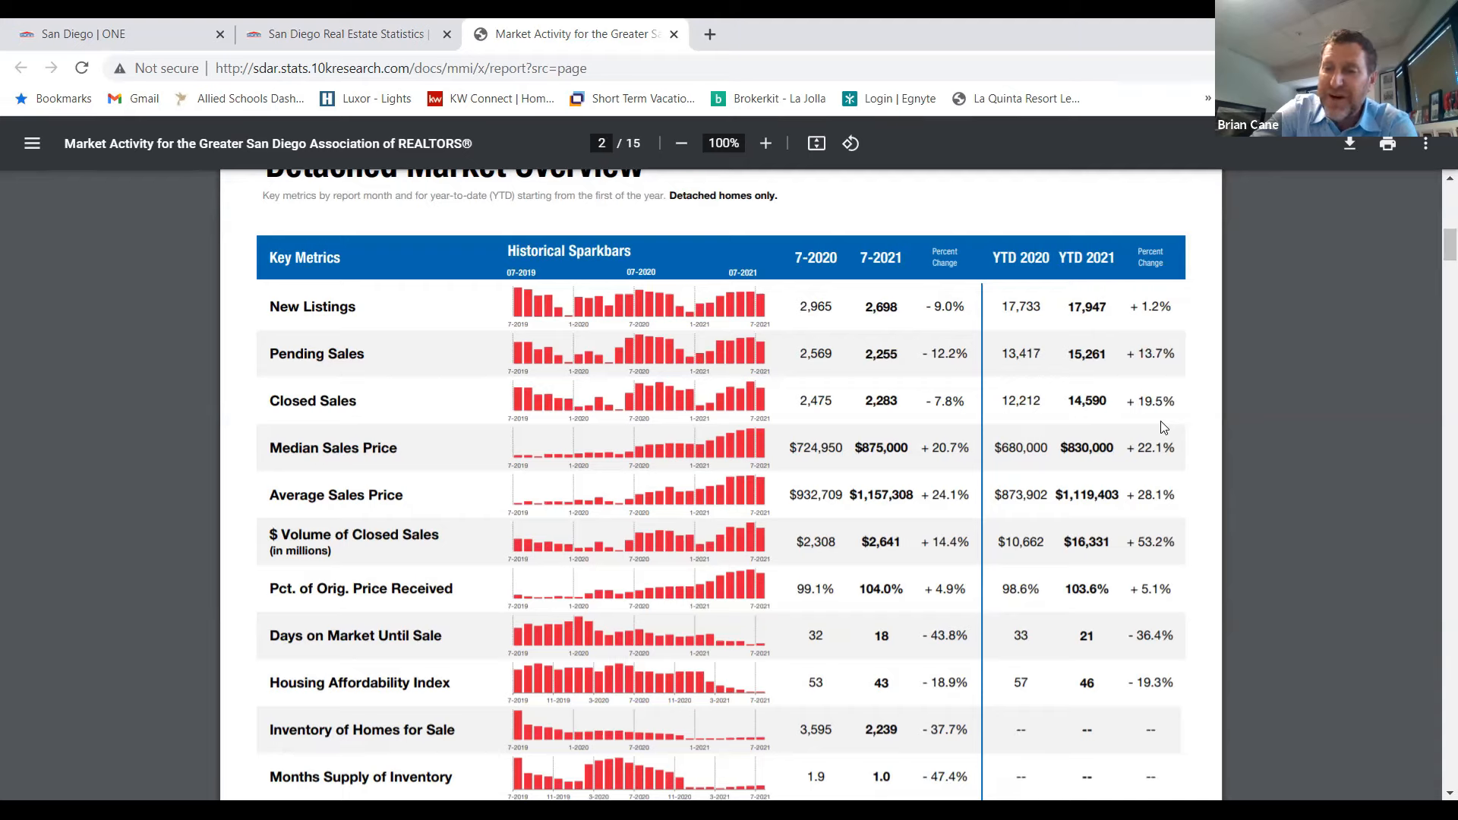
double_click(1150, 401)
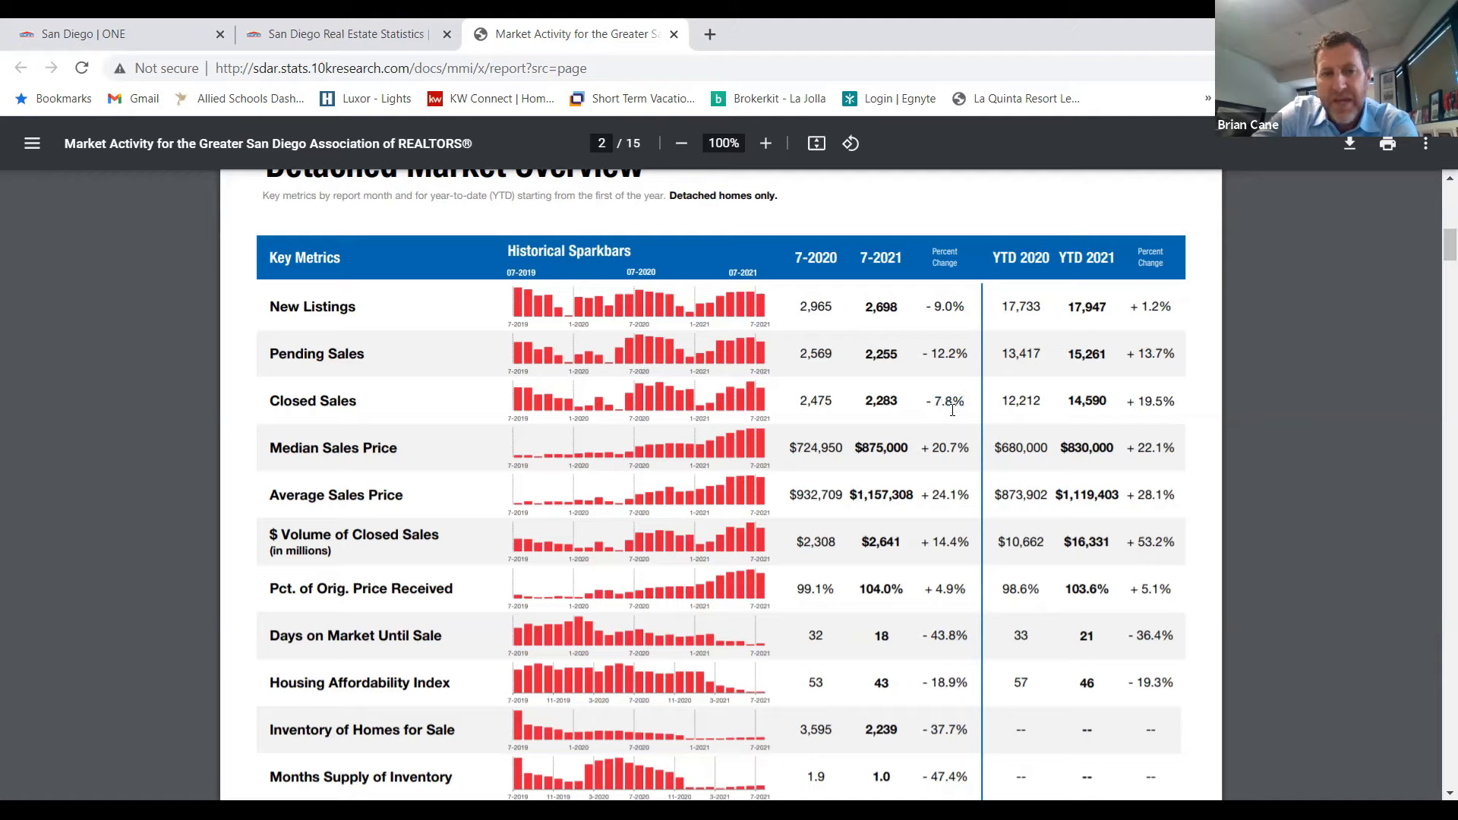
mouse_move(928, 449)
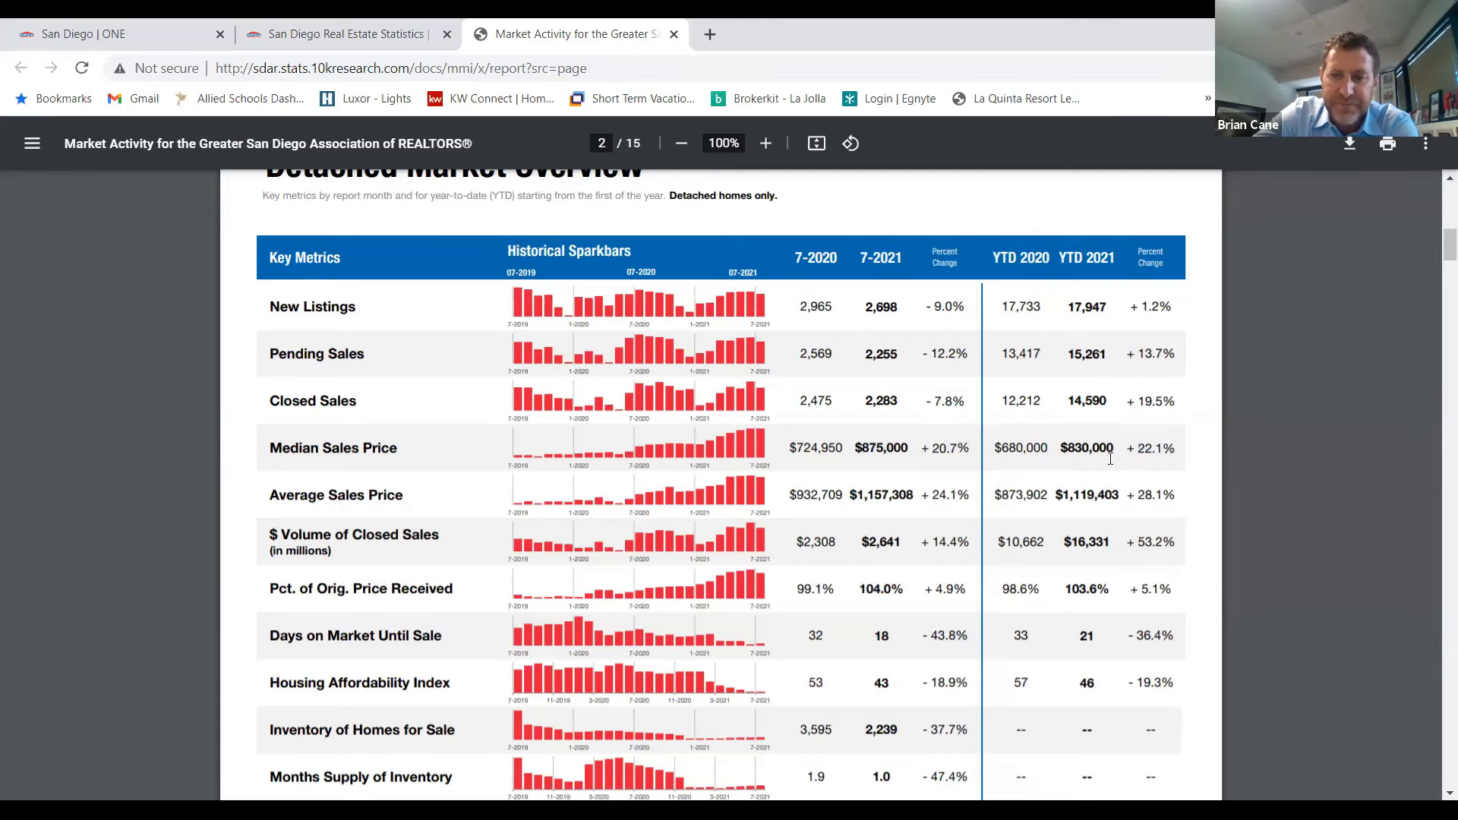
- Scroll the PDF down to page 3, the Attached Market Overview table
scroll(down, 3)
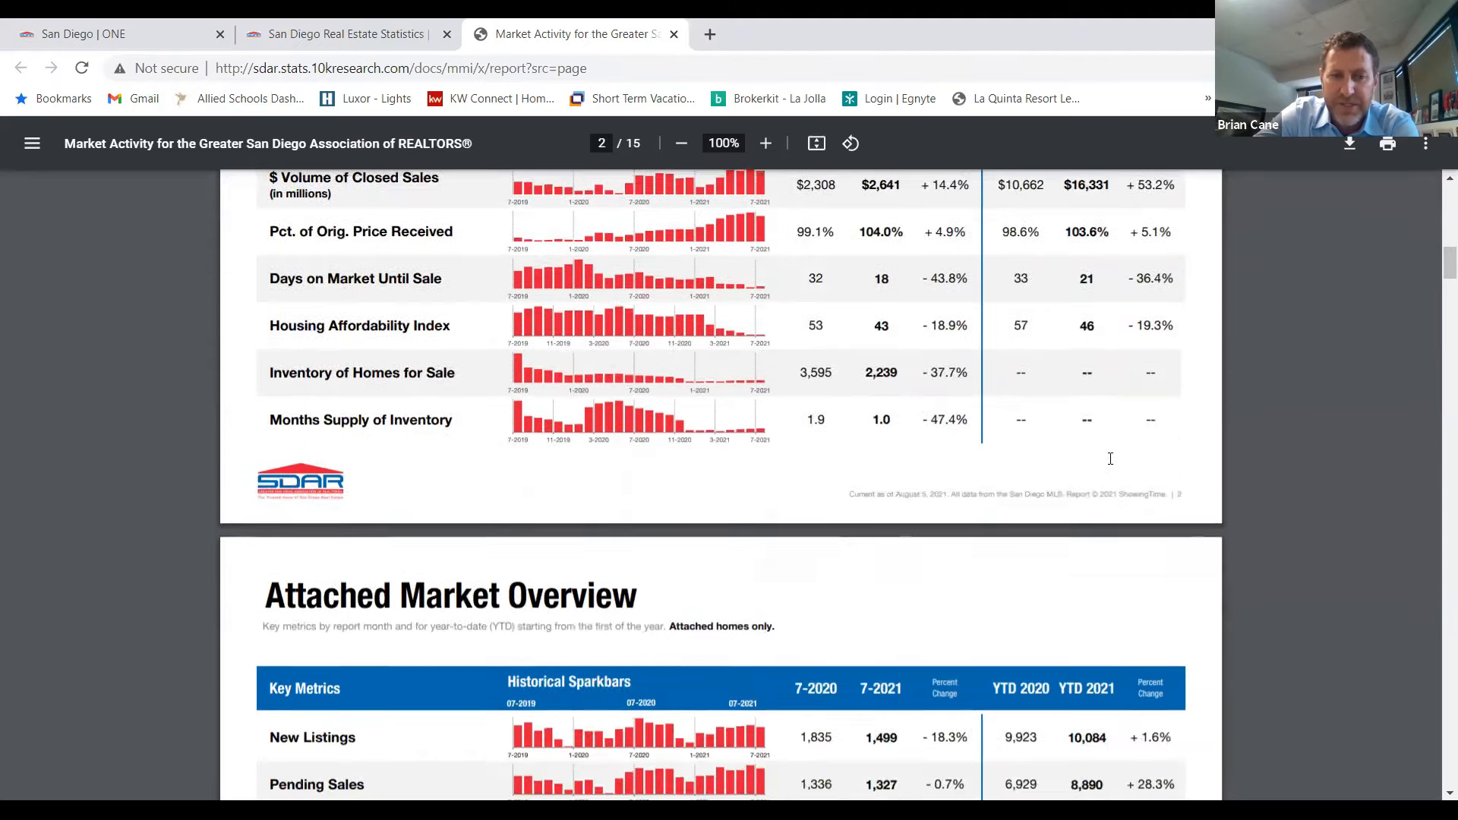
scroll(down, 3)
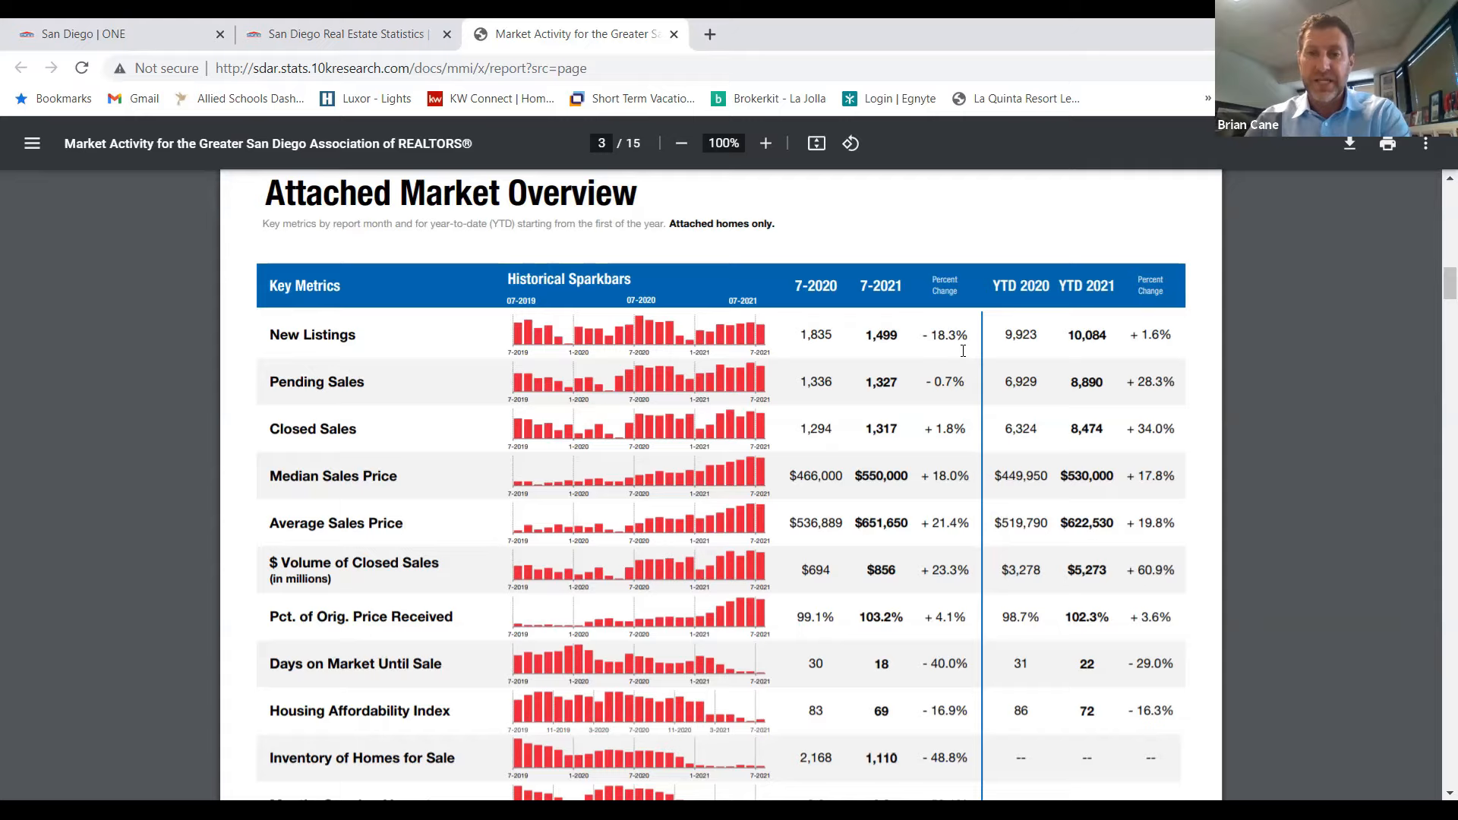
mouse_move(956, 380)
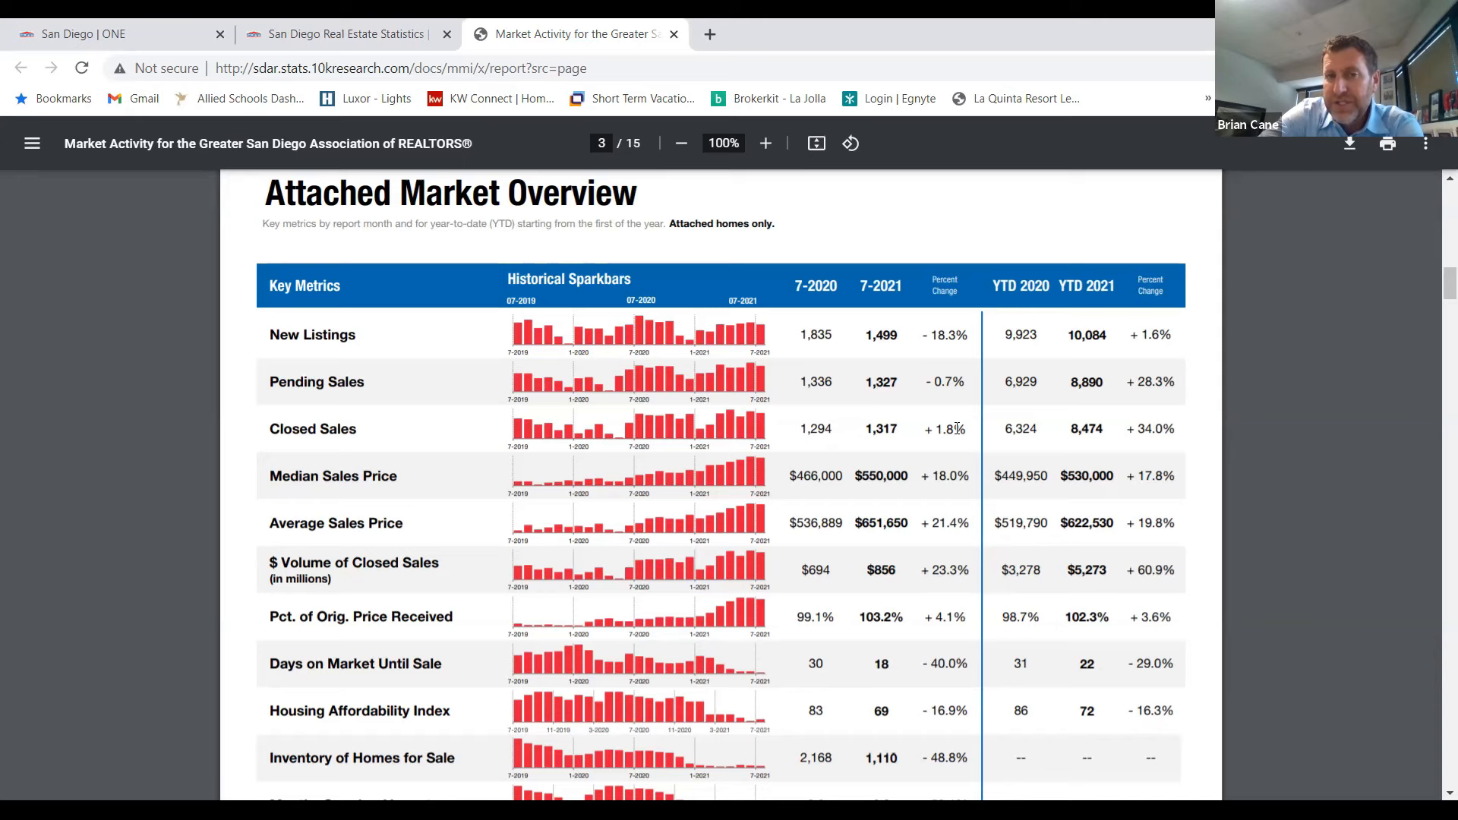
scroll(down, 3)
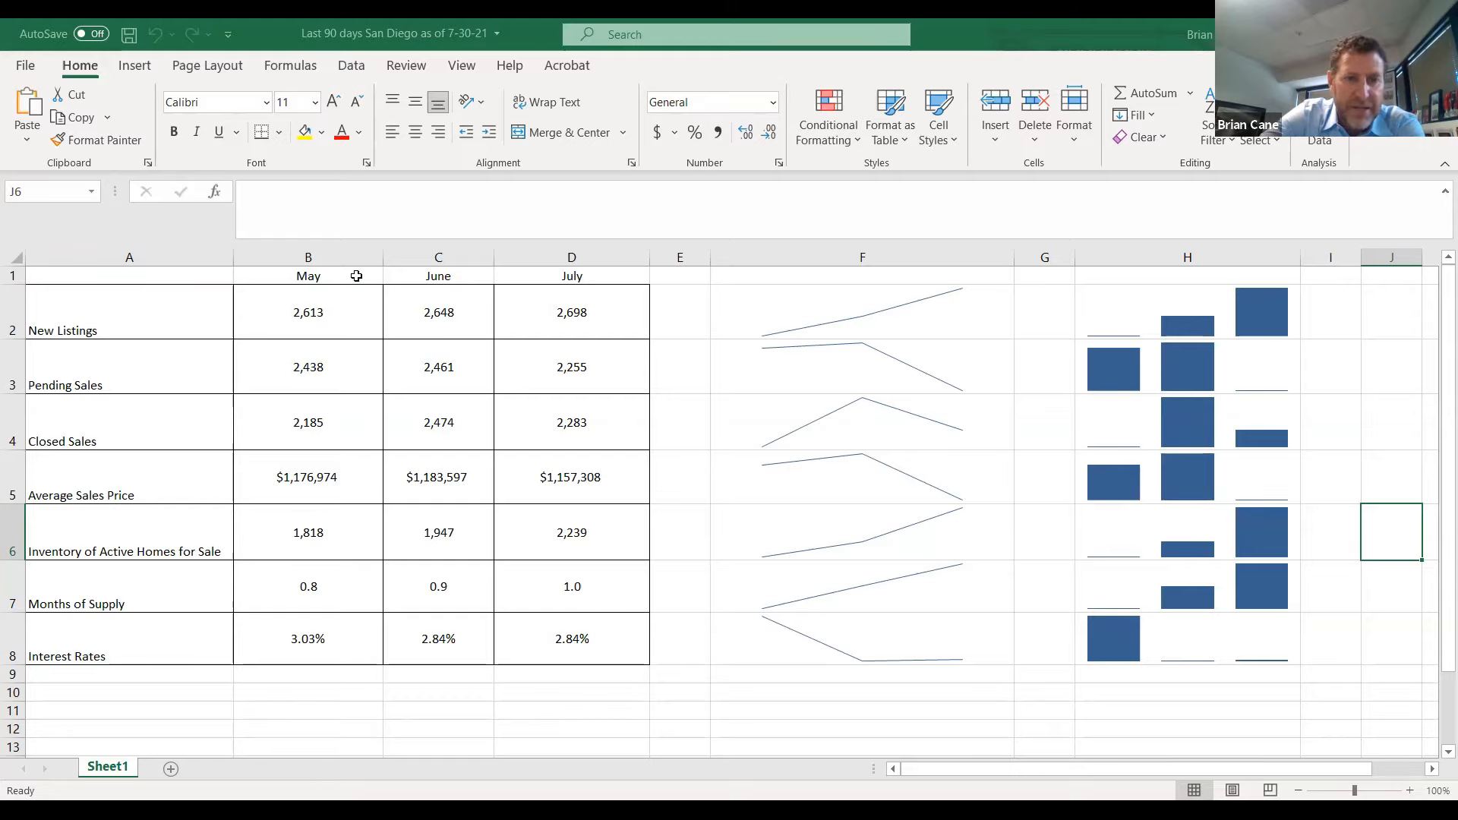
click(571, 275)
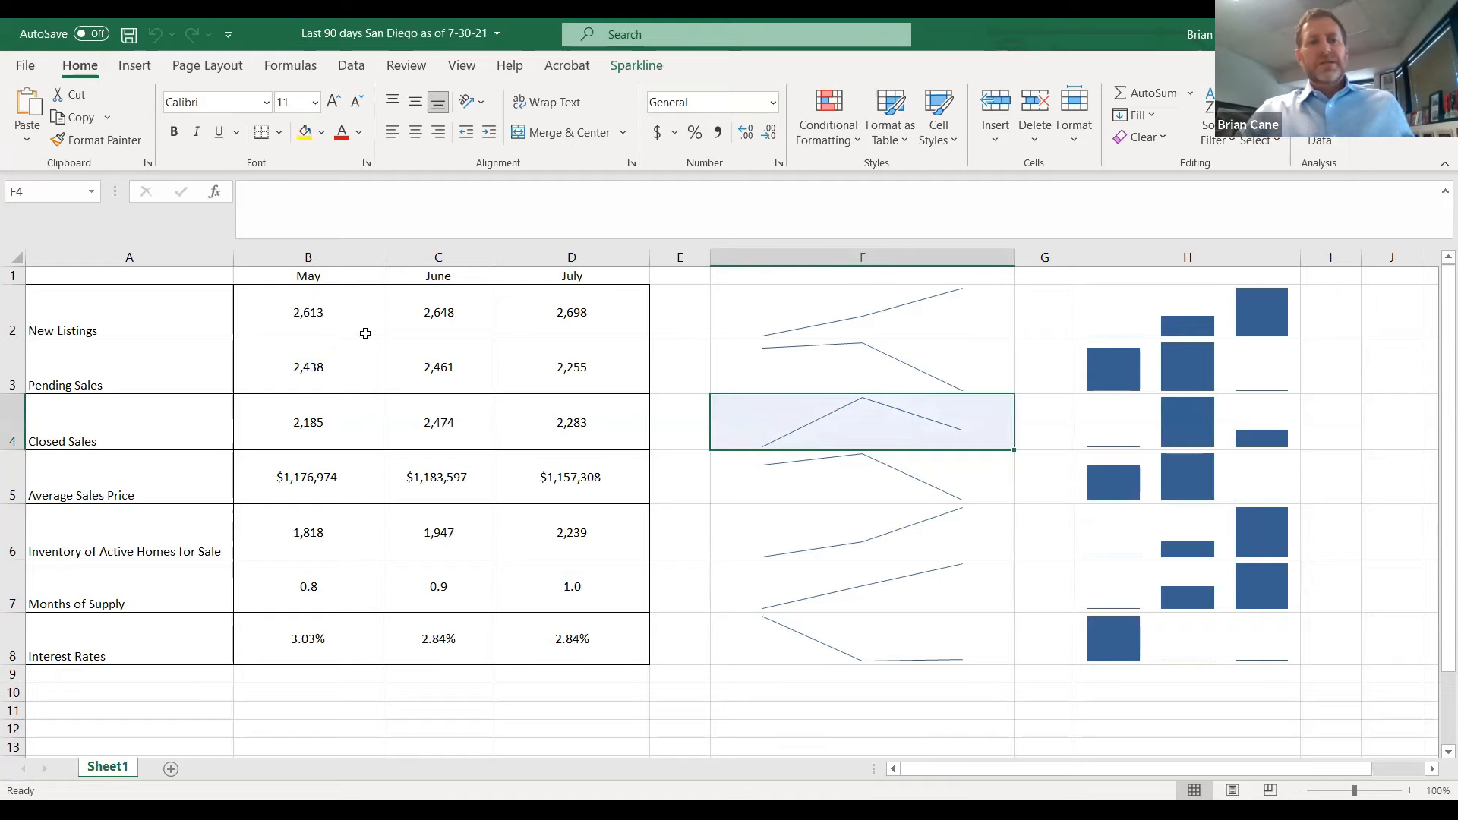
click(307, 312)
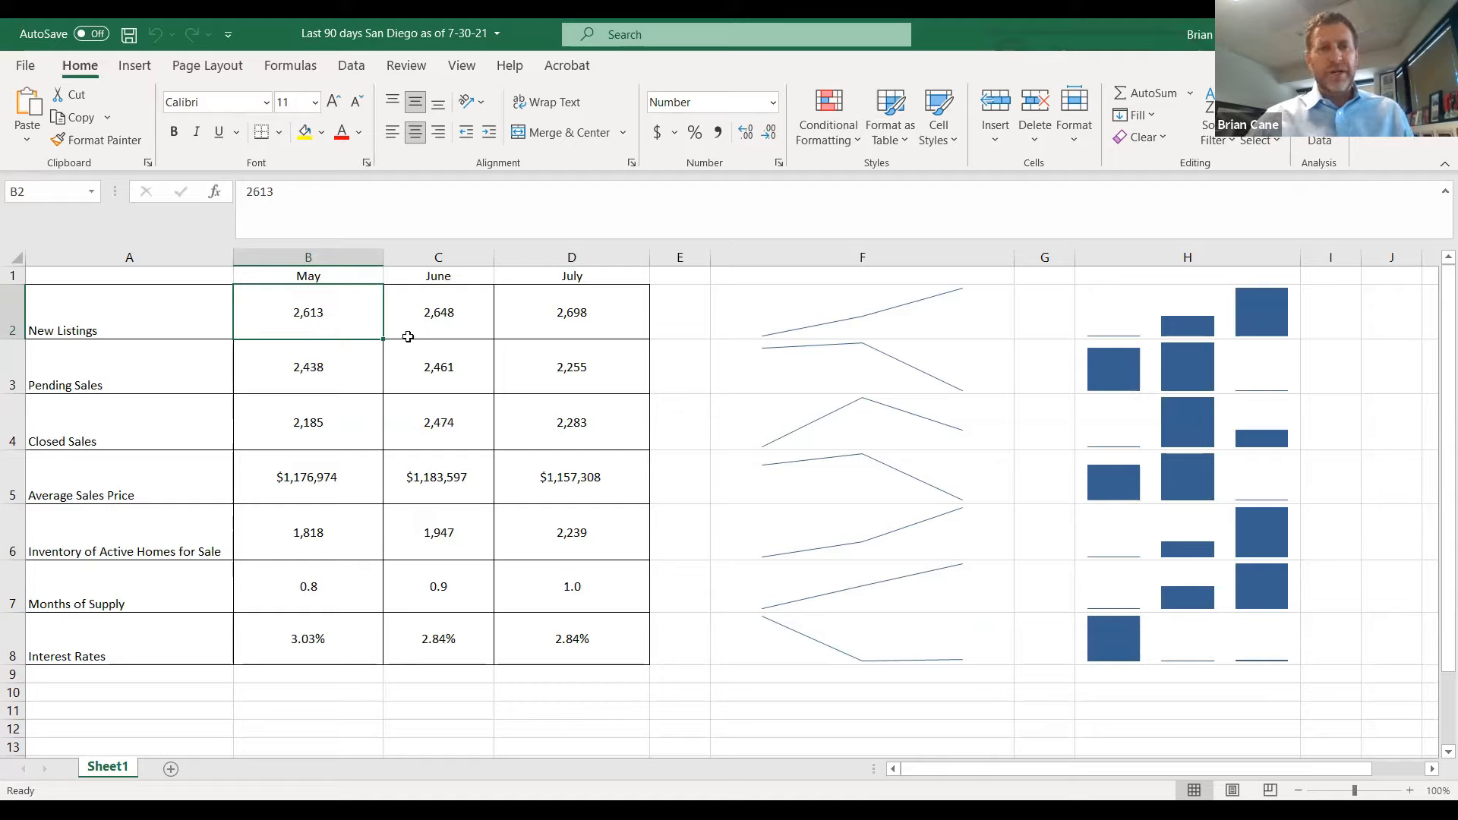
click(438, 312)
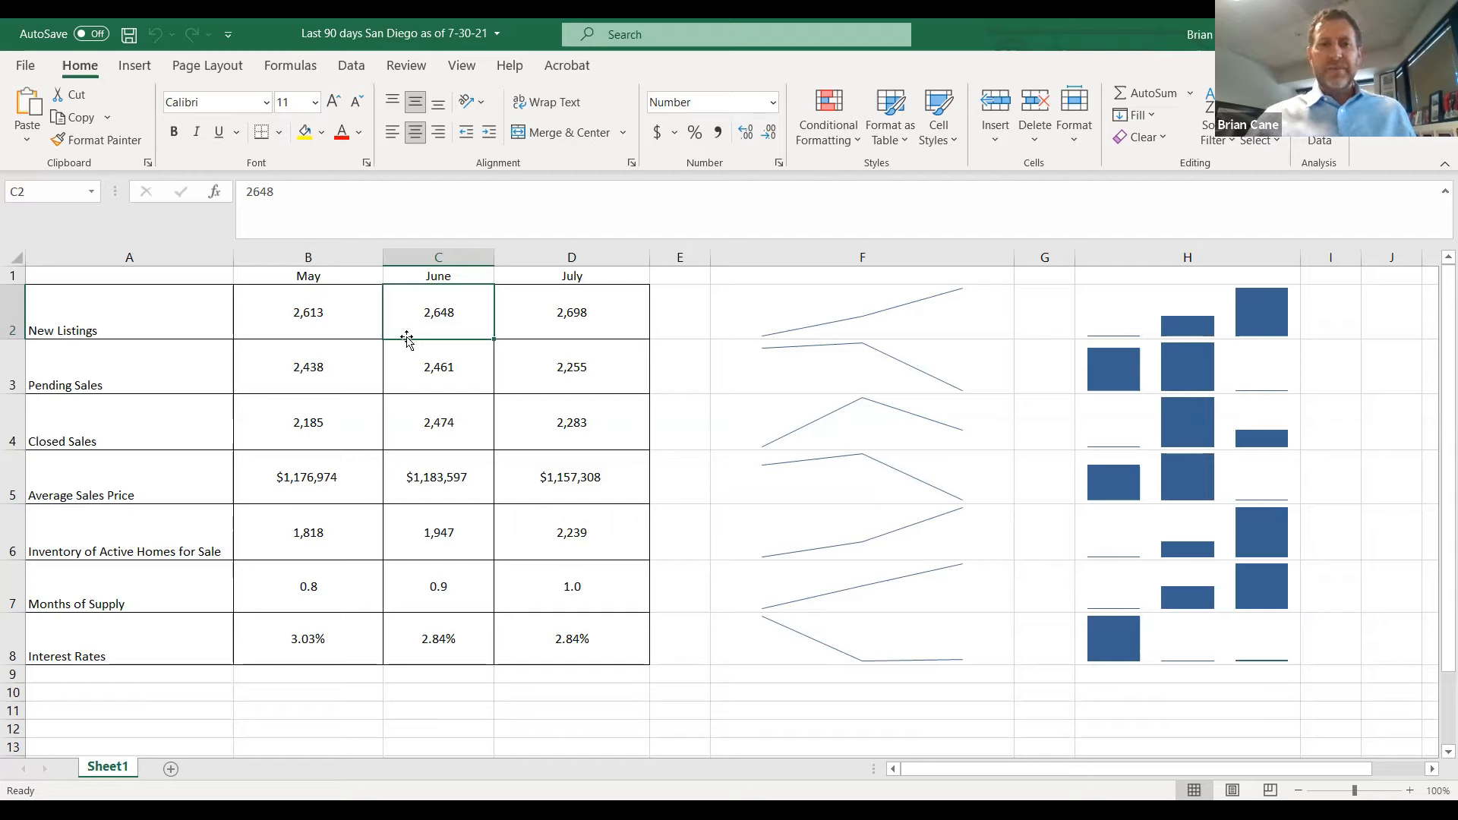
click(571, 311)
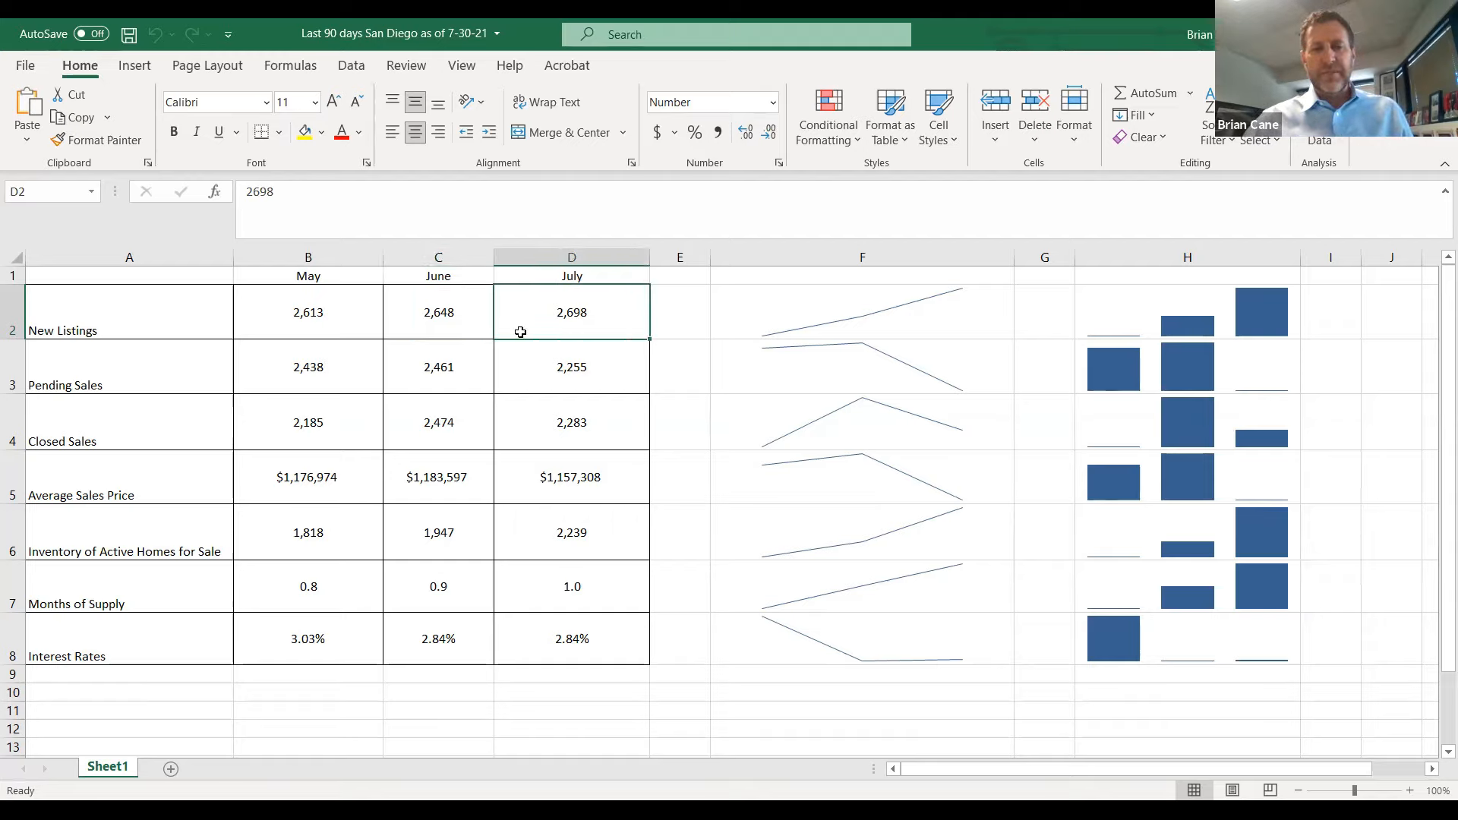
click(861, 312)
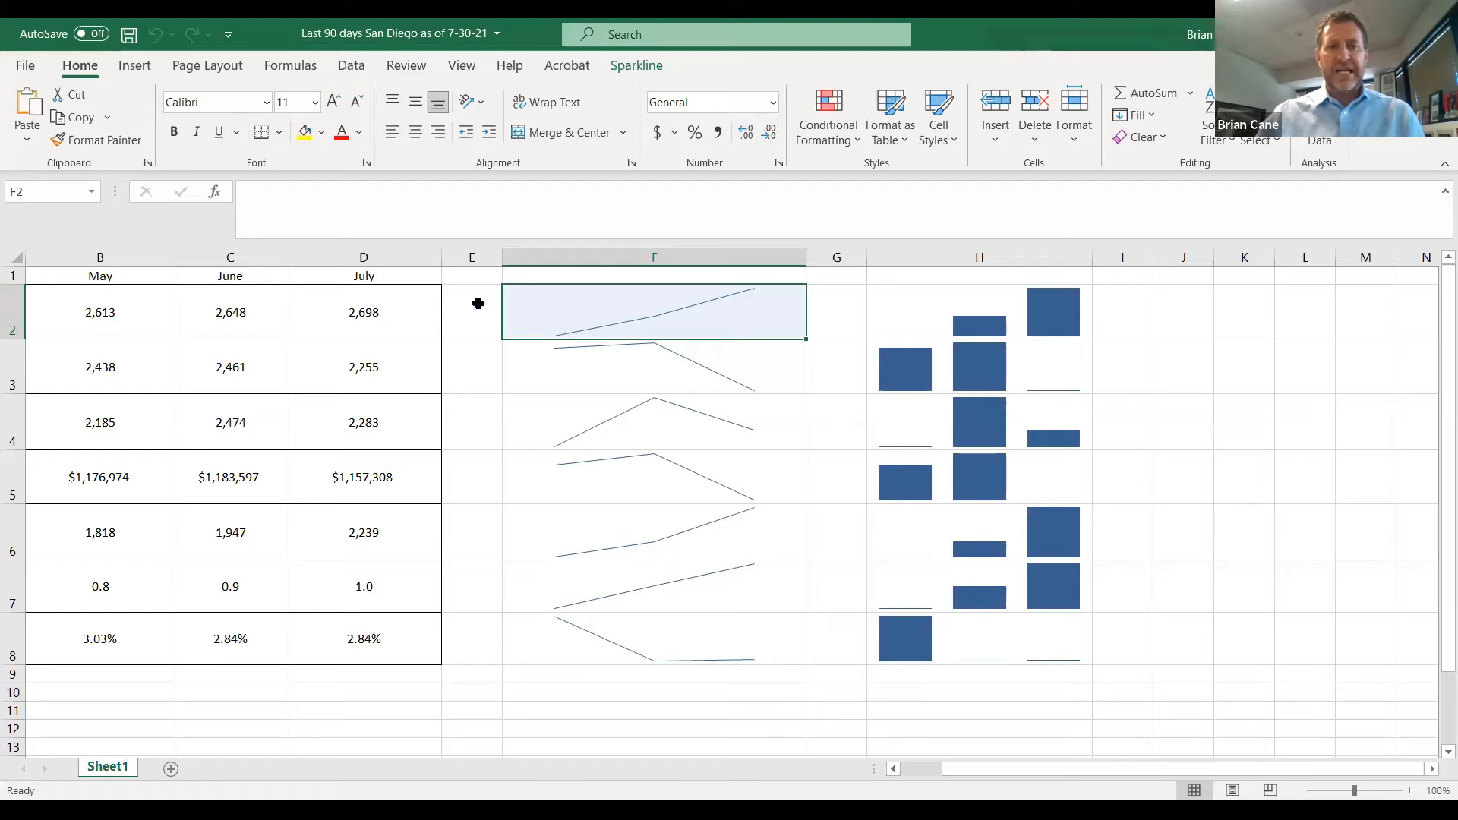
mouse_move(586, 309)
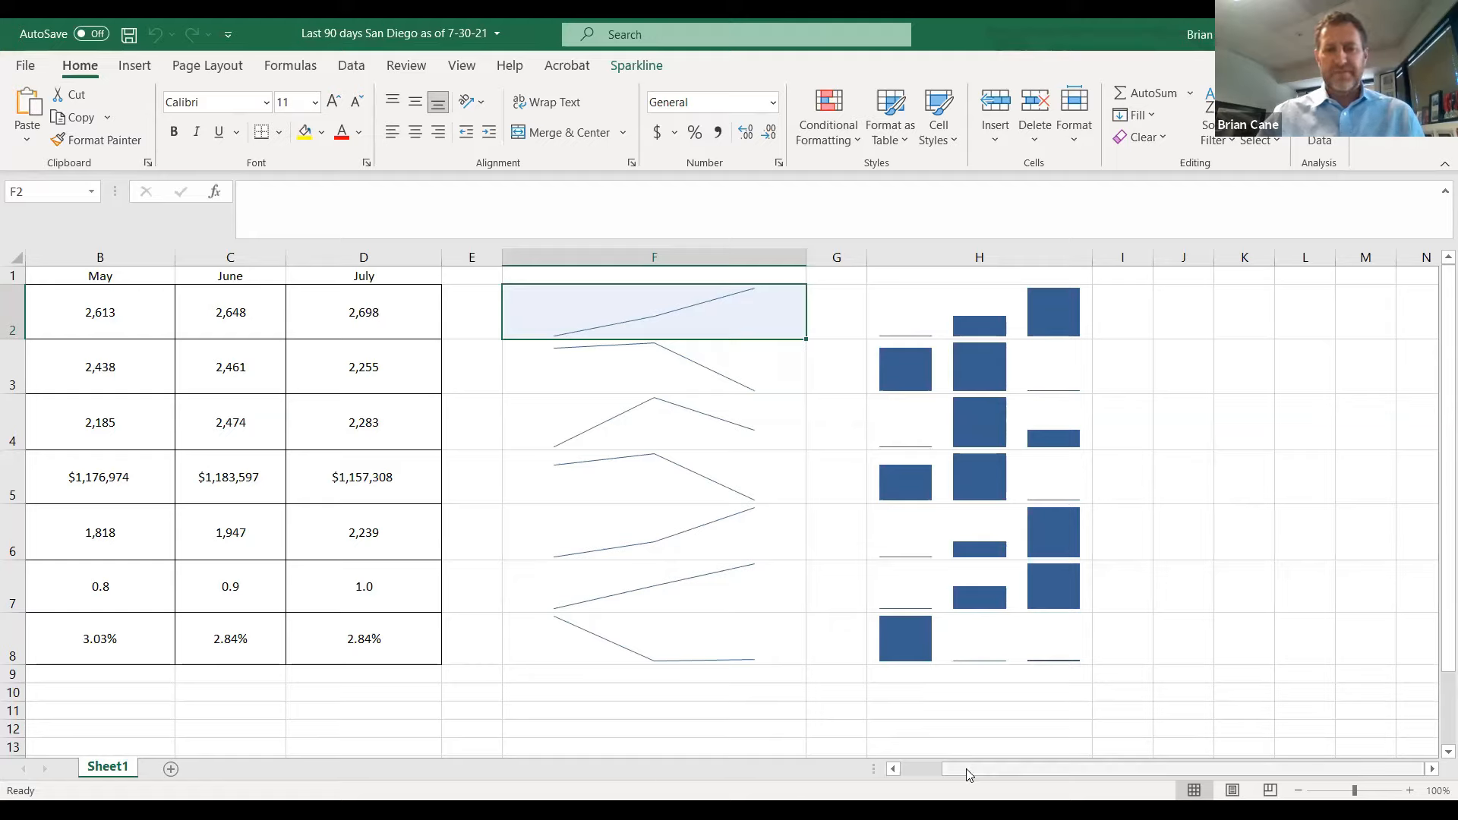
scroll(left, 3)
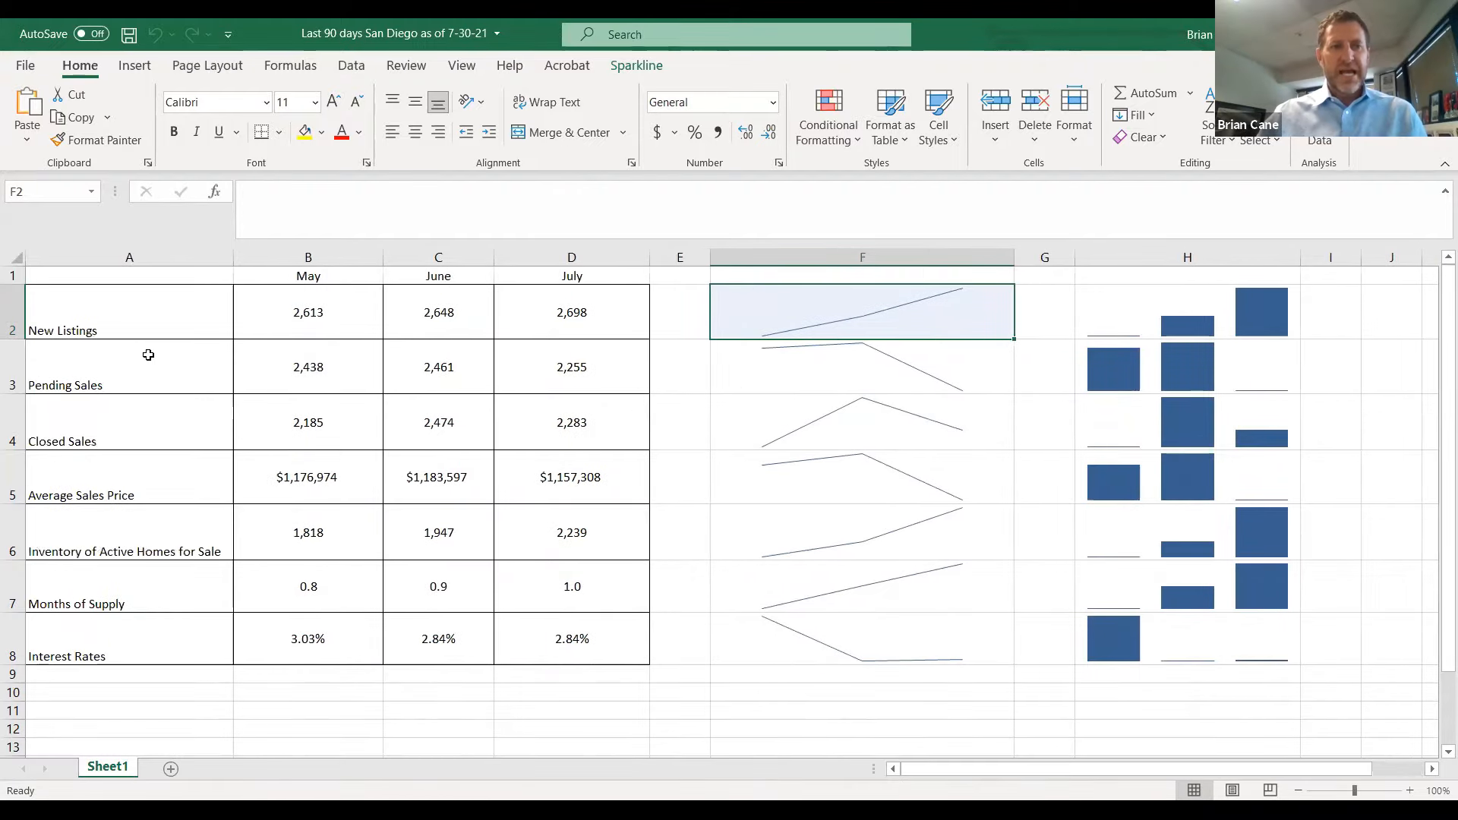
click(307, 366)
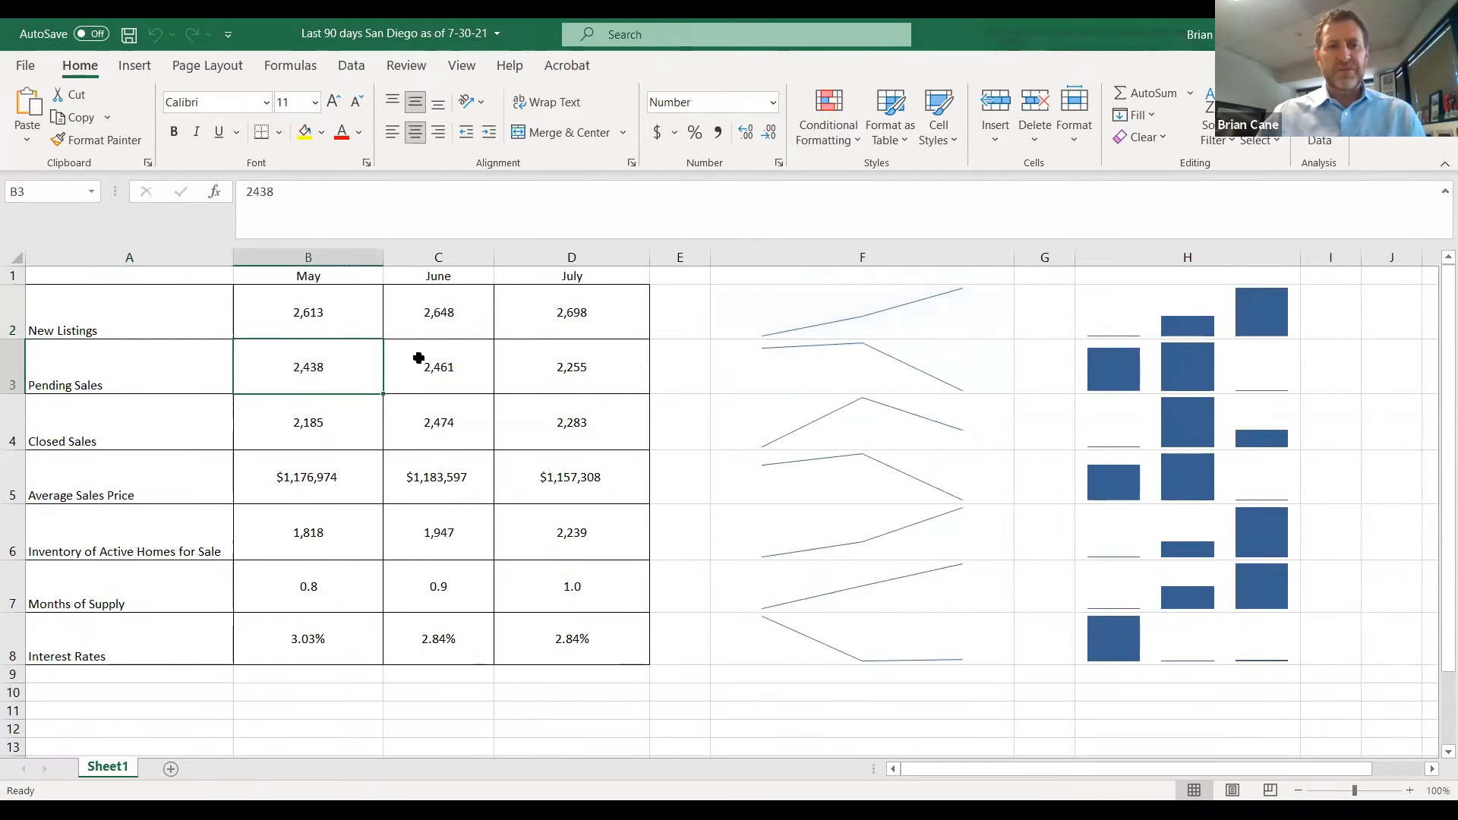
click(571, 366)
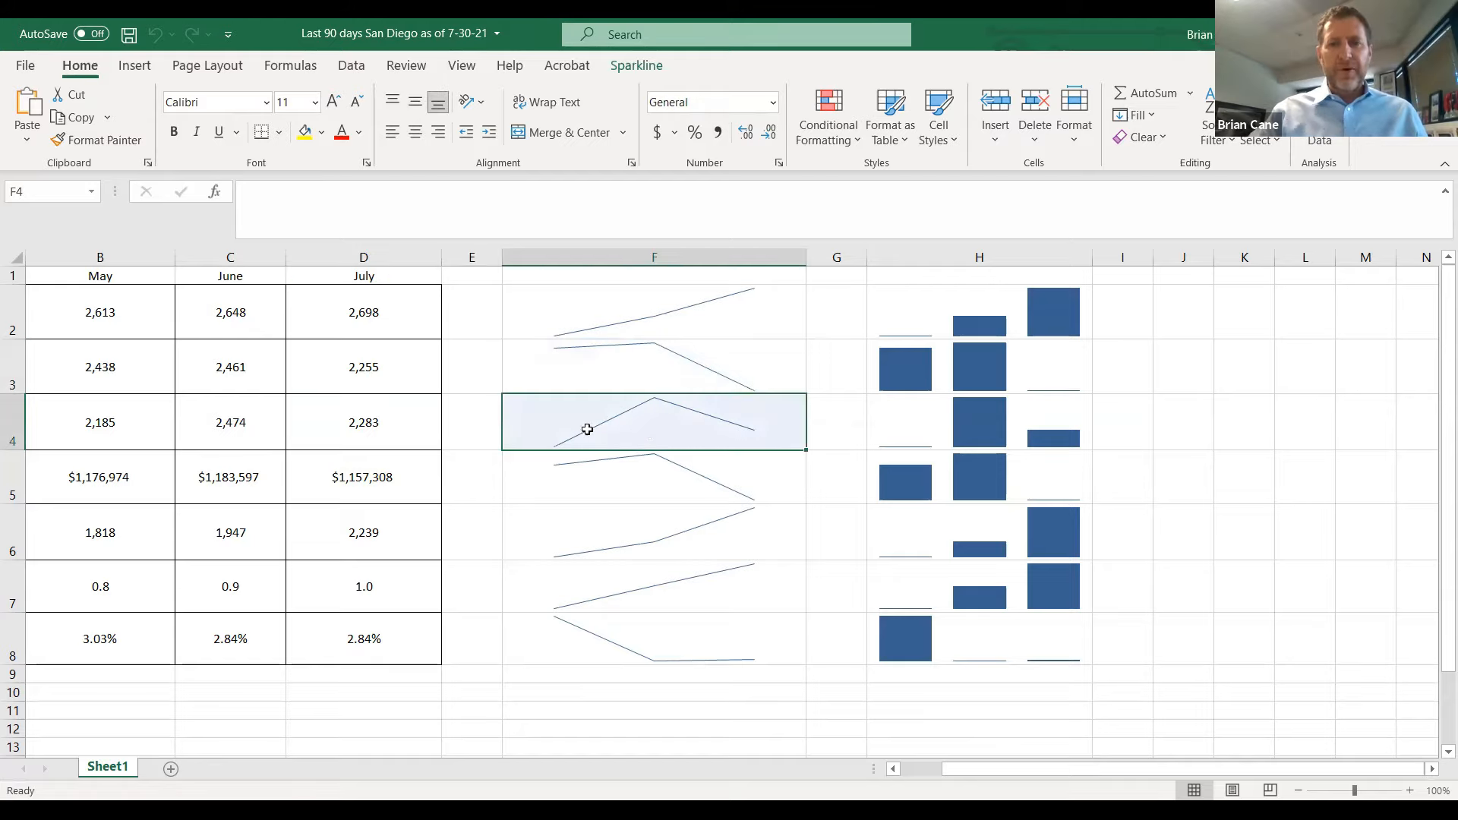
mouse_move(136, 428)
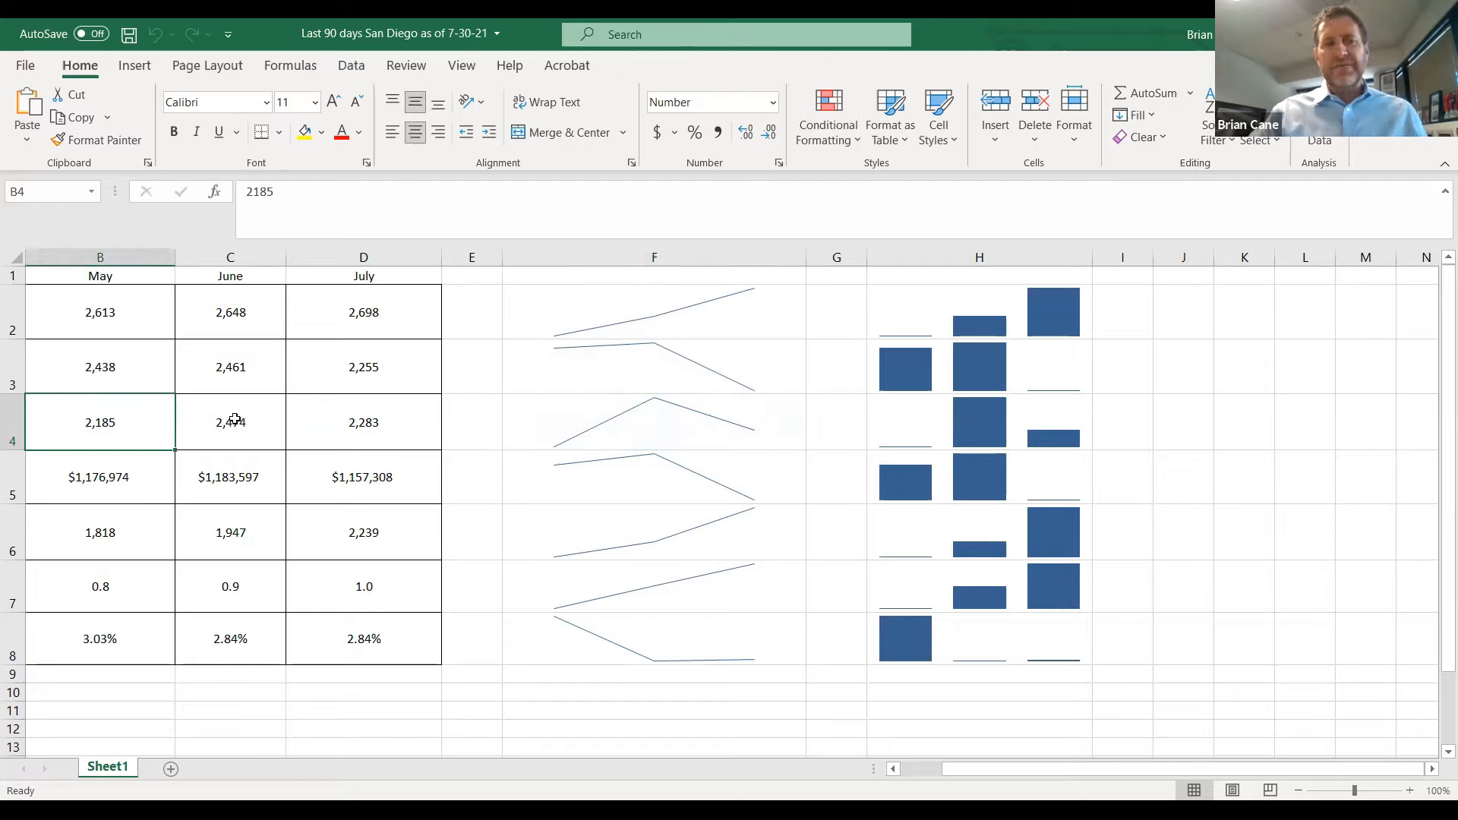
click(230, 421)
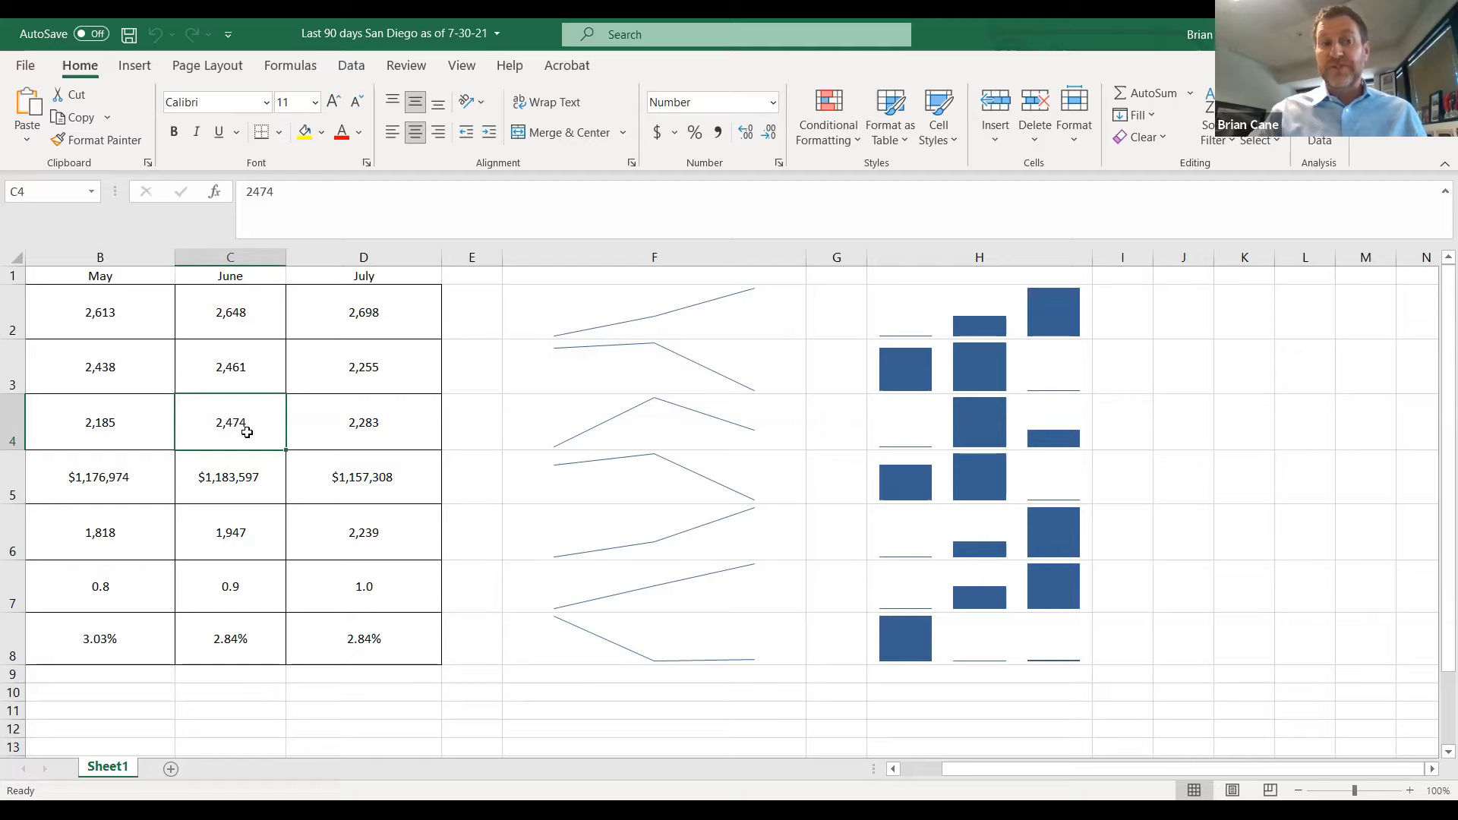
click(363, 422)
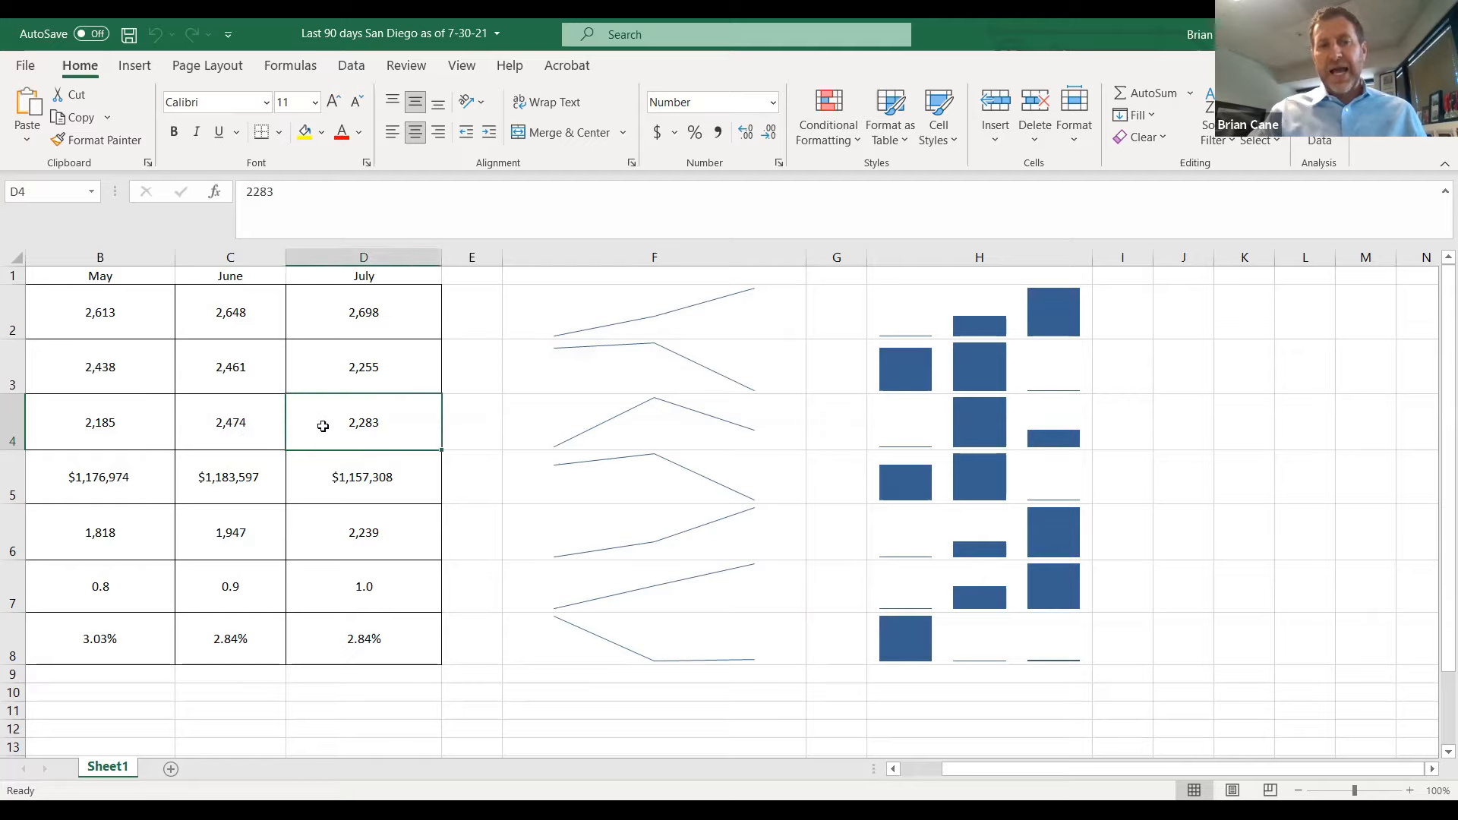
mouse_move(611, 433)
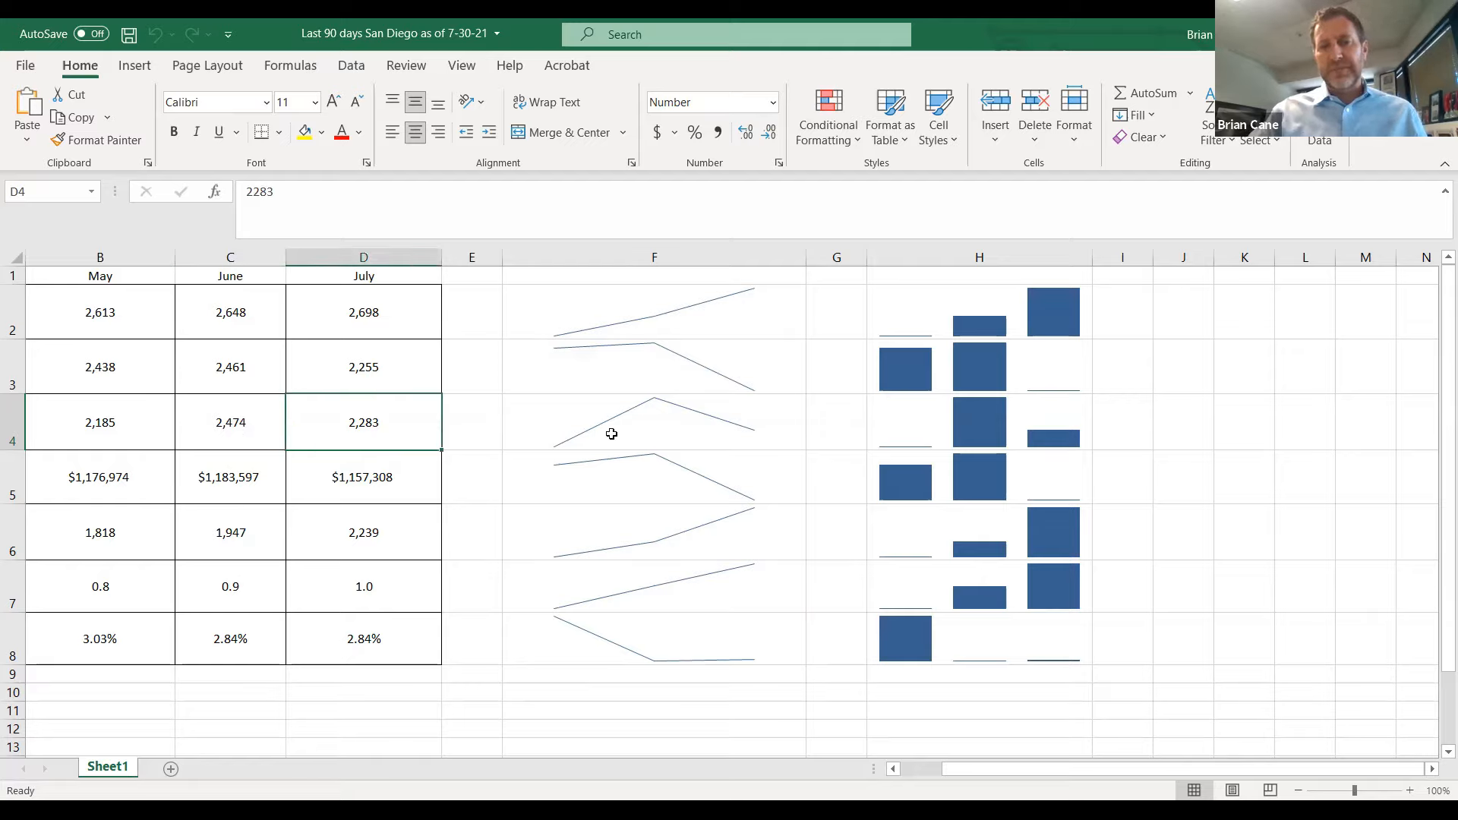
mouse_move(608, 433)
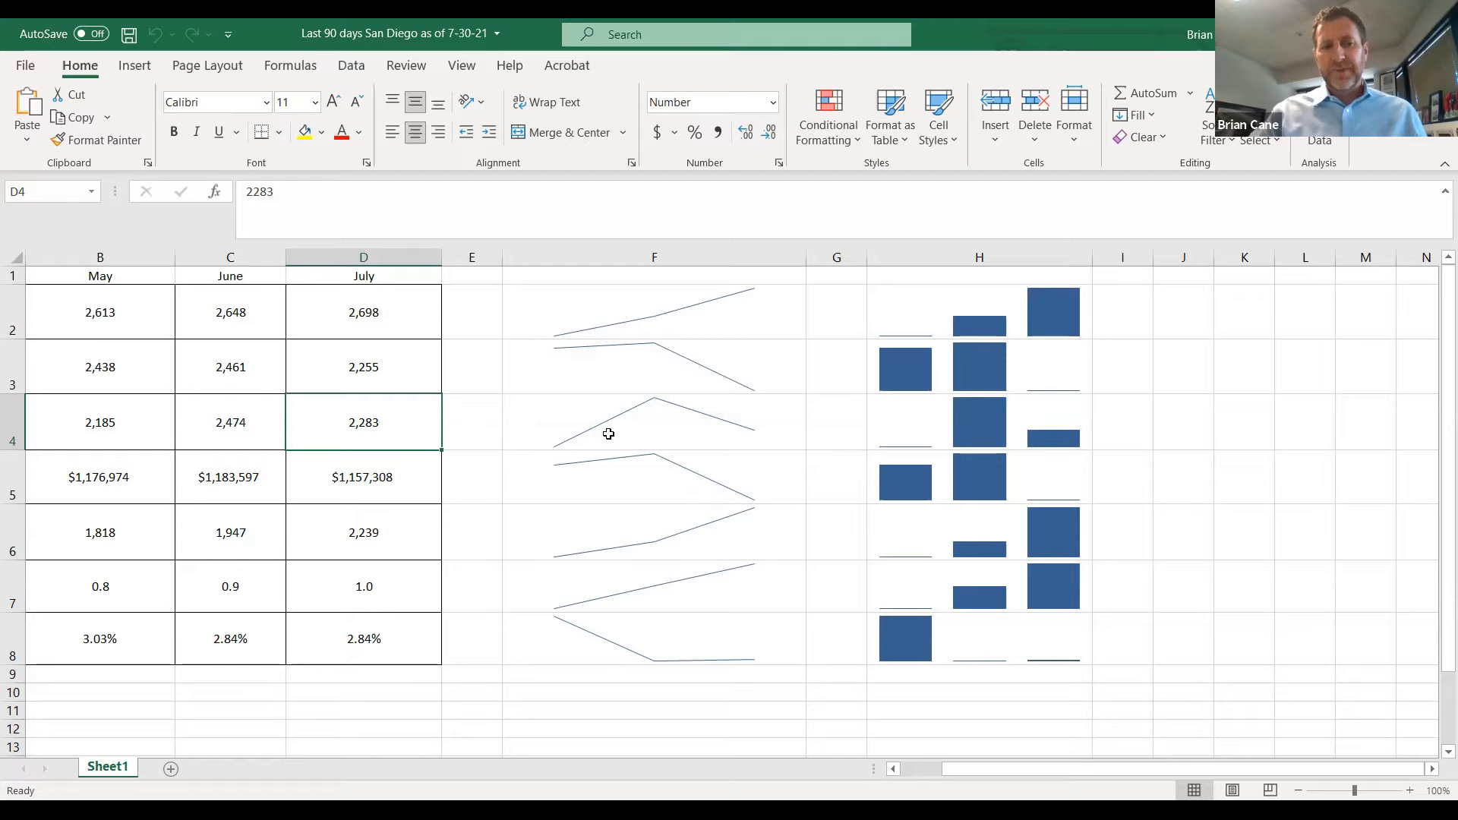
click(229, 477)
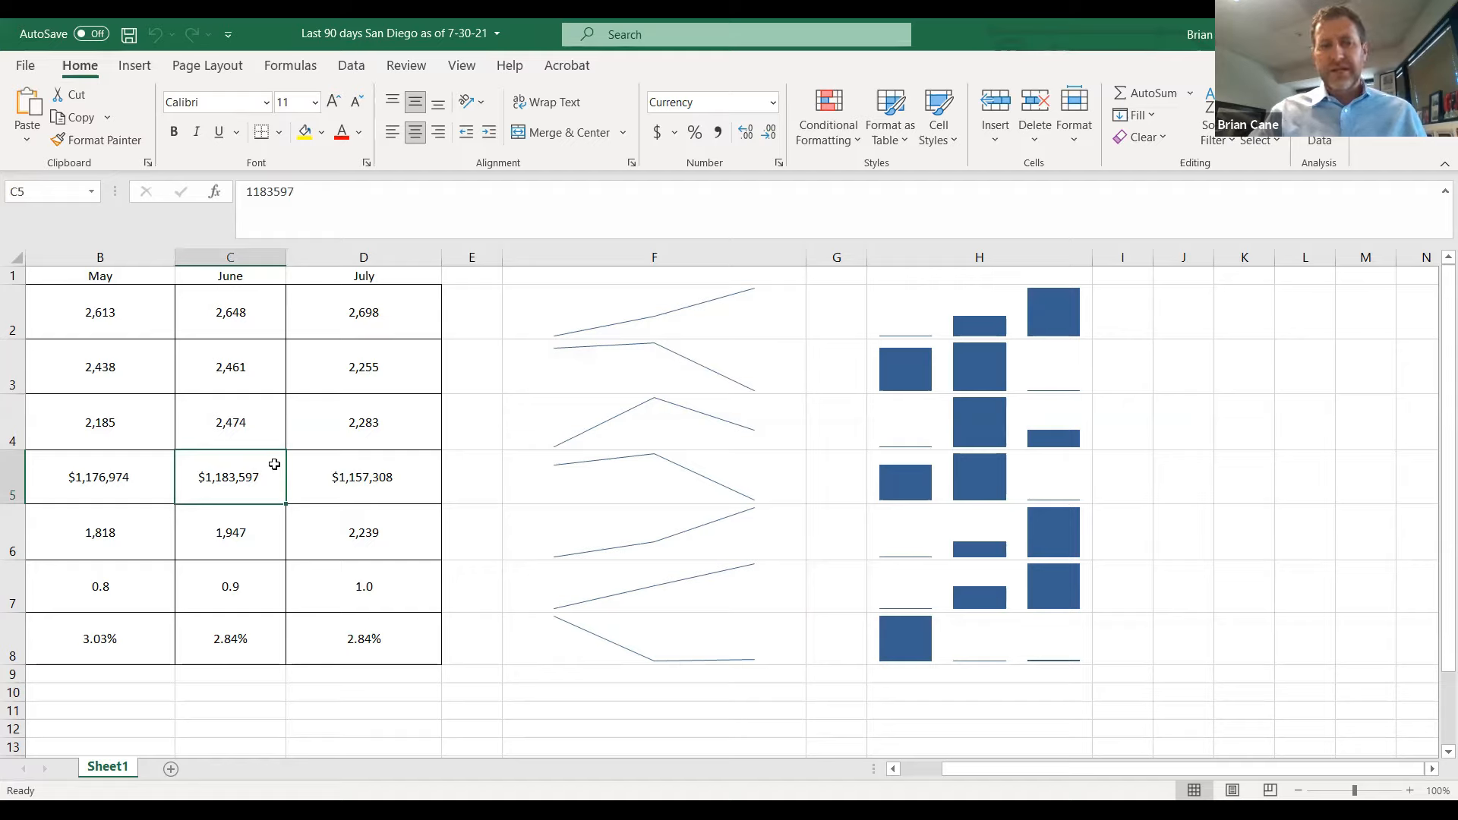
click(363, 477)
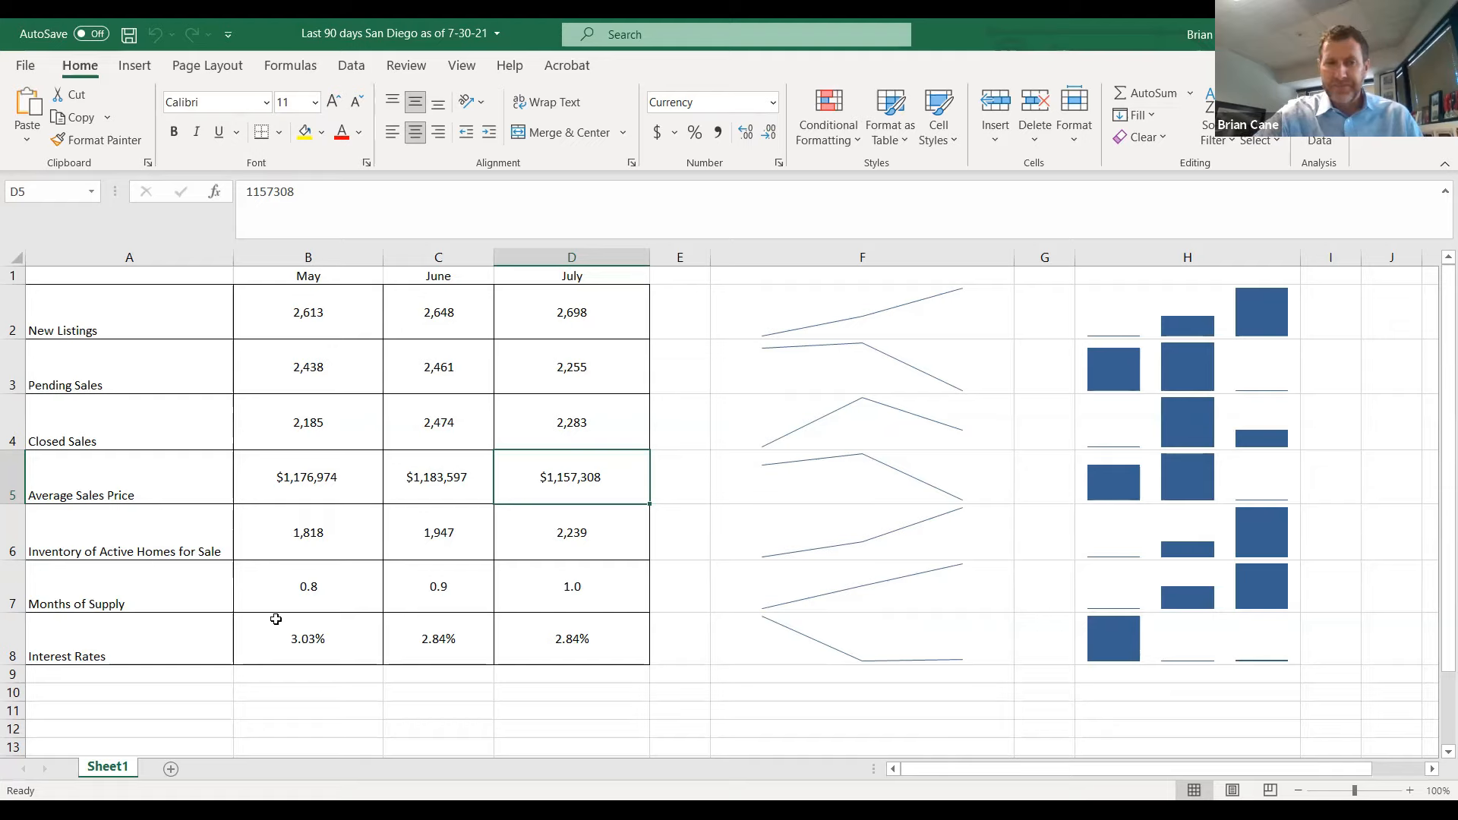
click(308, 586)
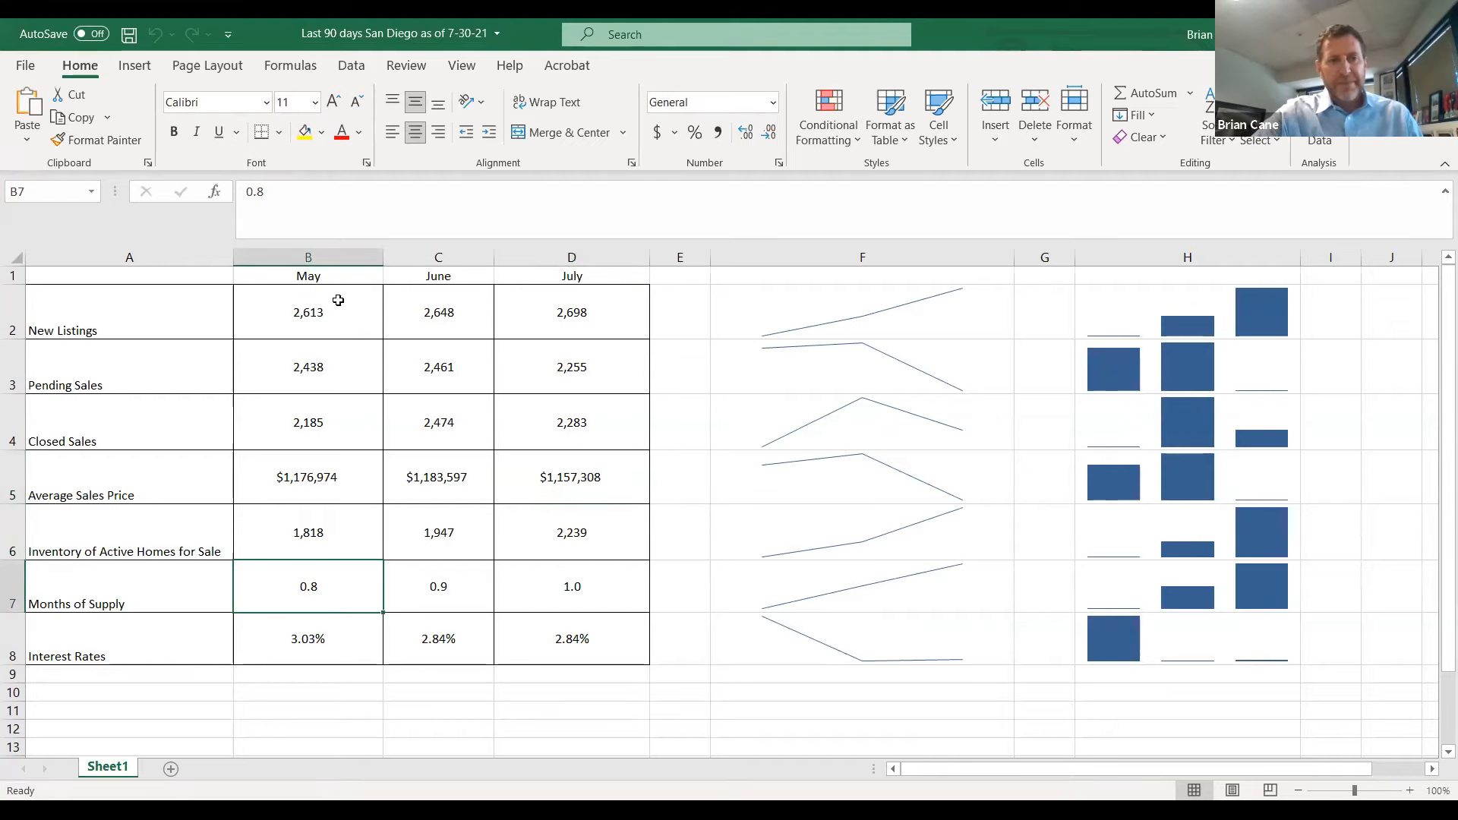
mouse_move(327, 588)
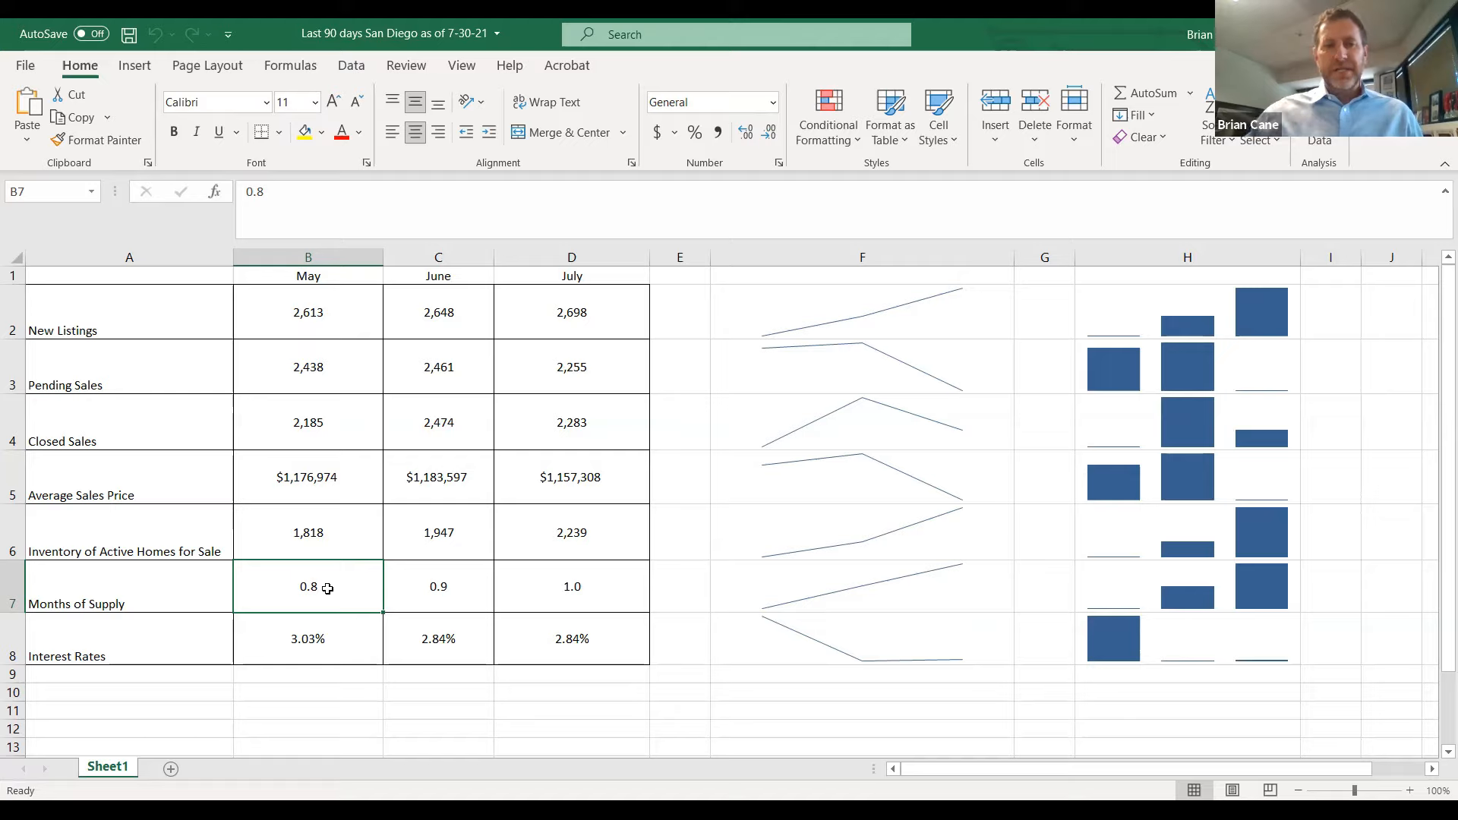
click(438, 586)
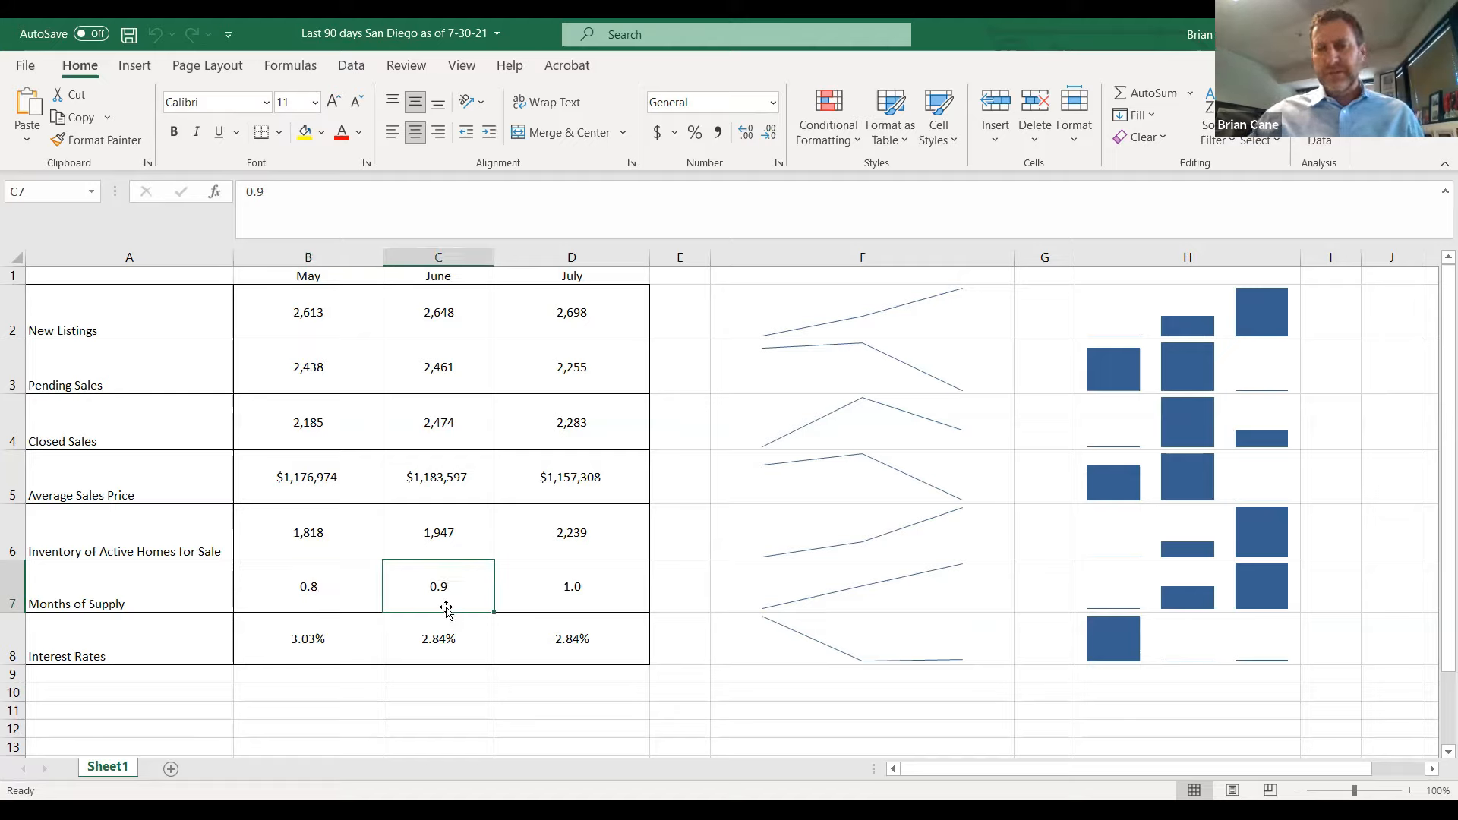
mouse_move(403, 614)
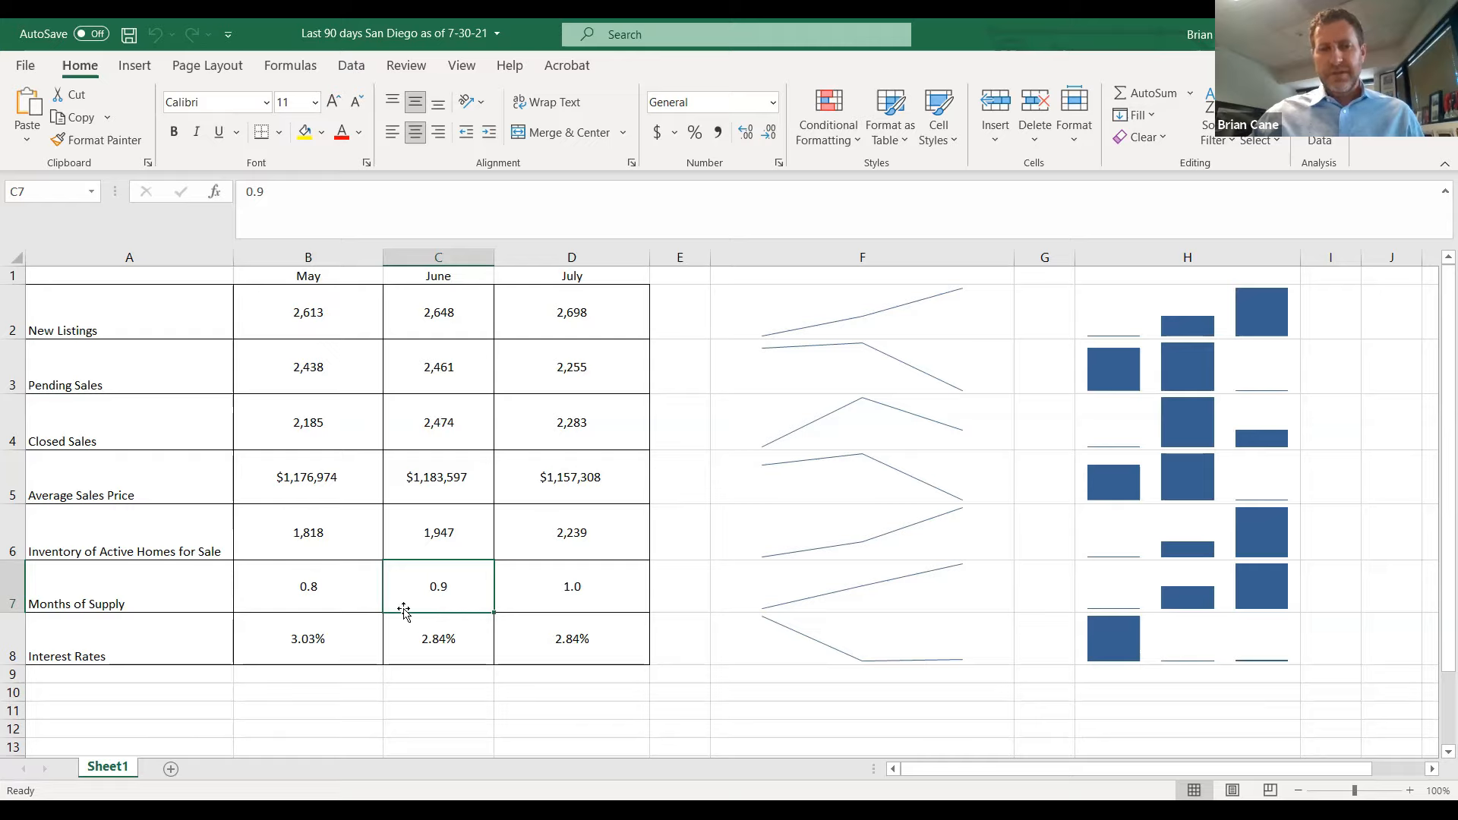
double_click(438, 586)
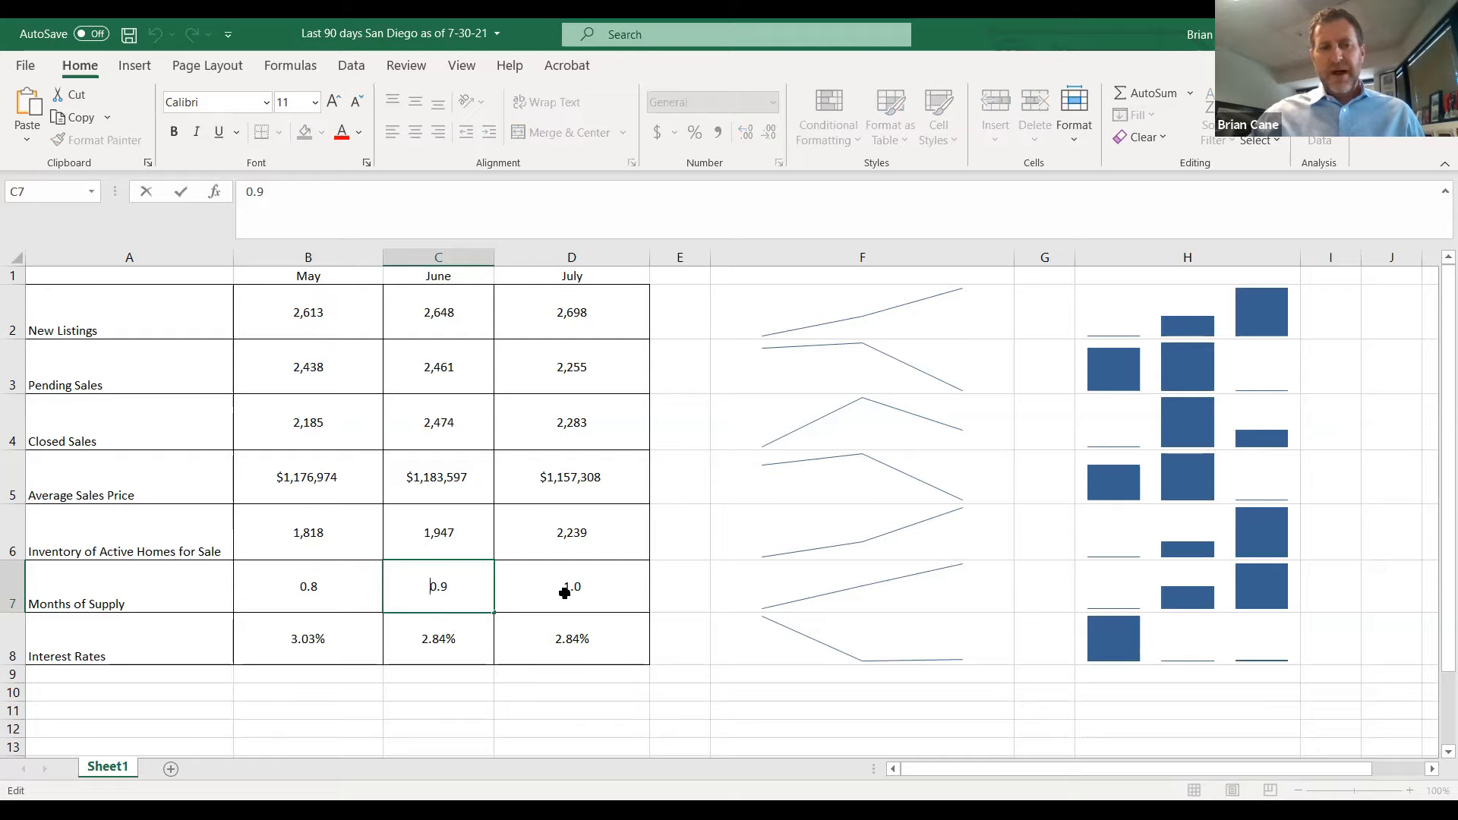
click(571, 585)
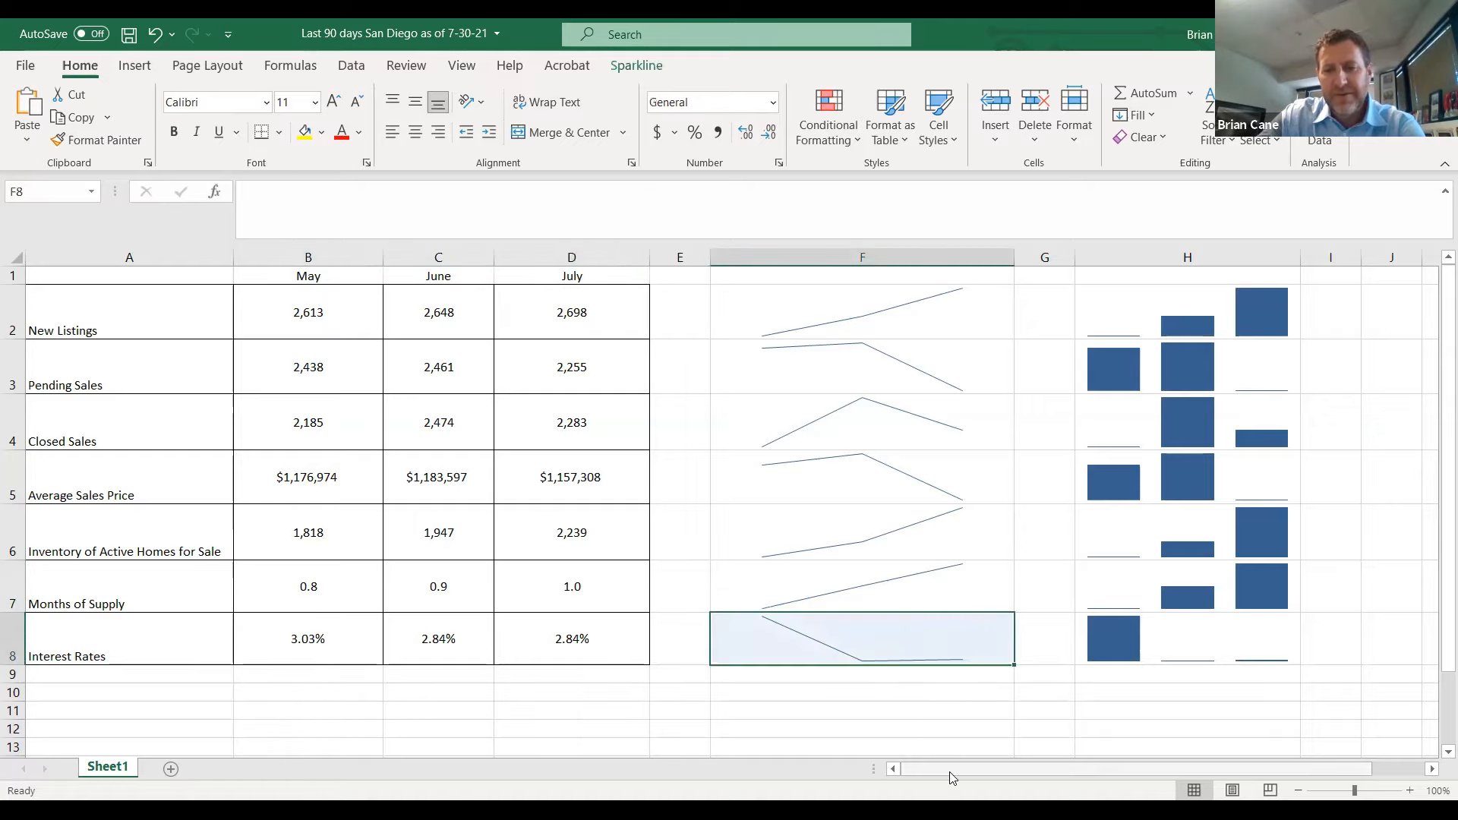
click(953, 768)
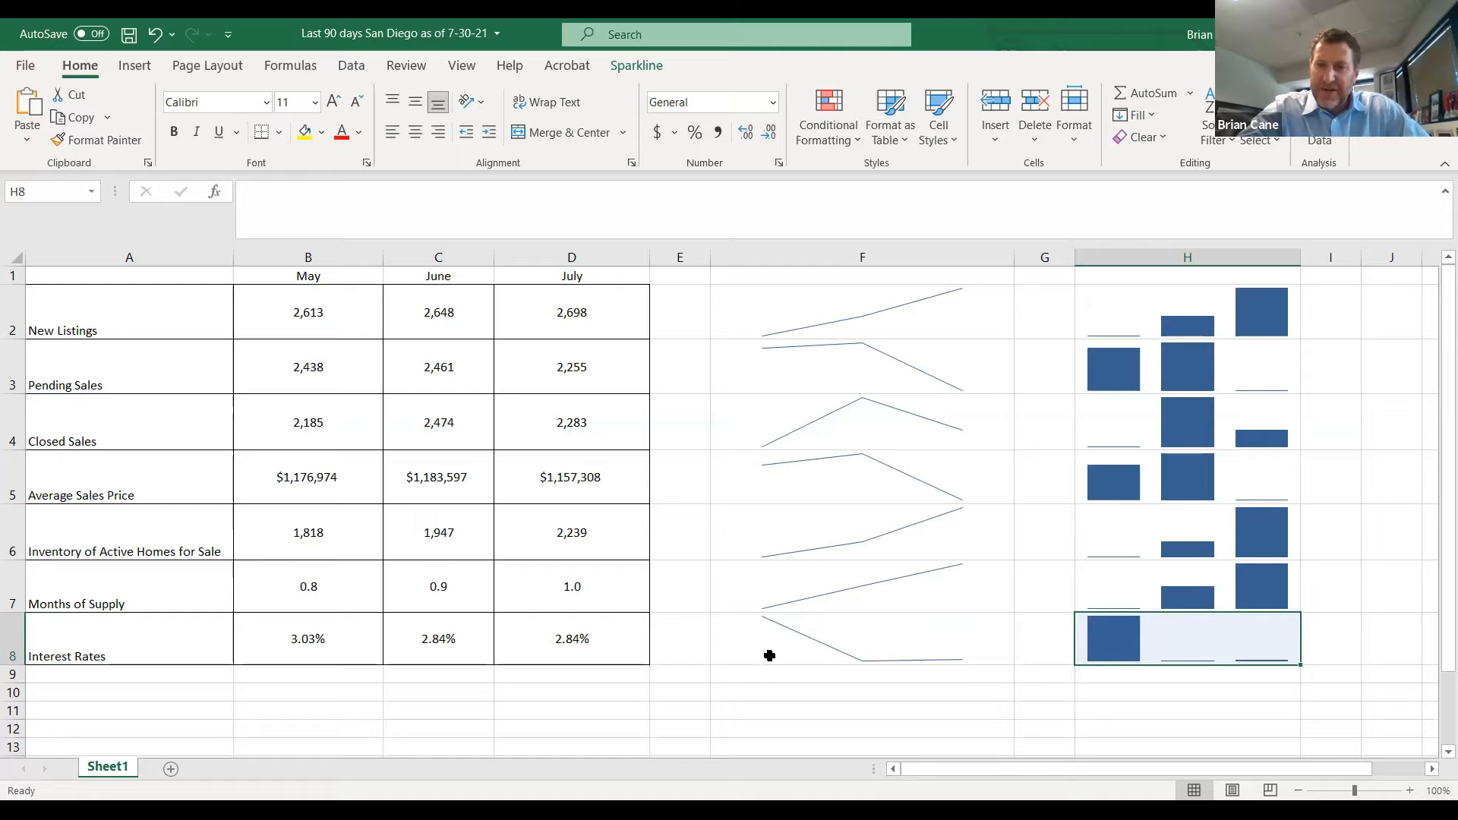
mouse_move(777, 655)
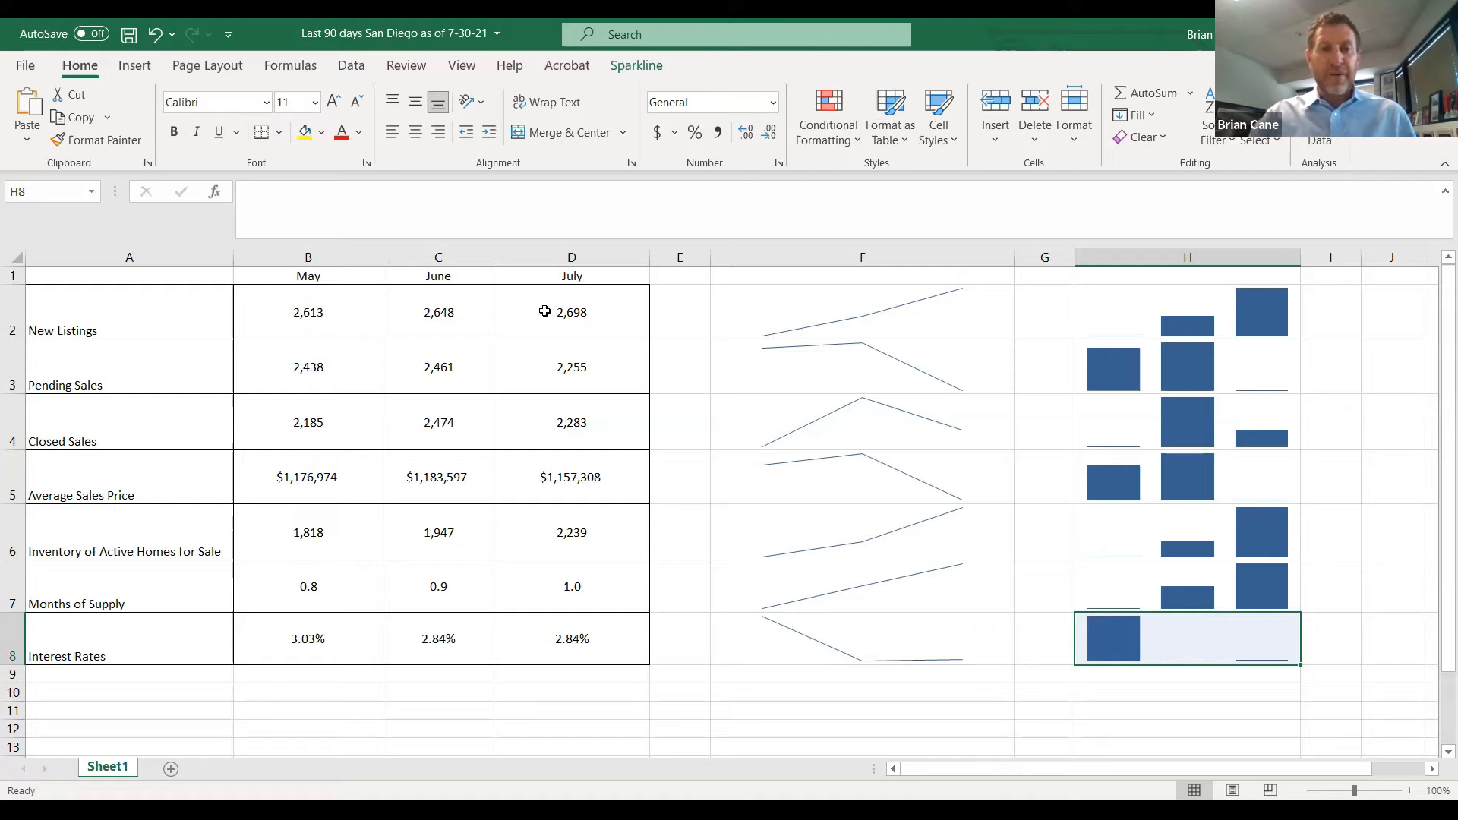
click(571, 311)
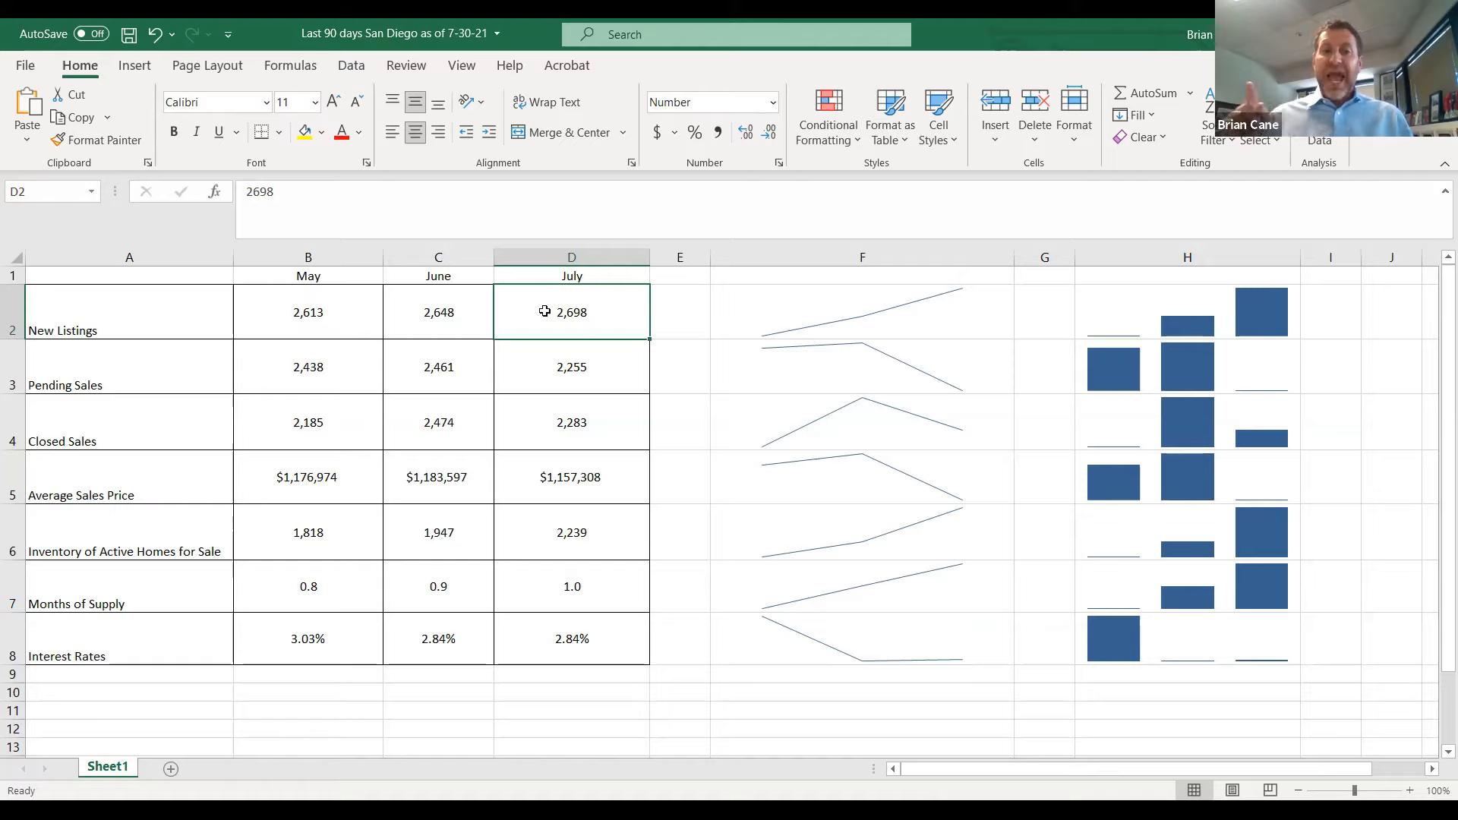
click(571, 366)
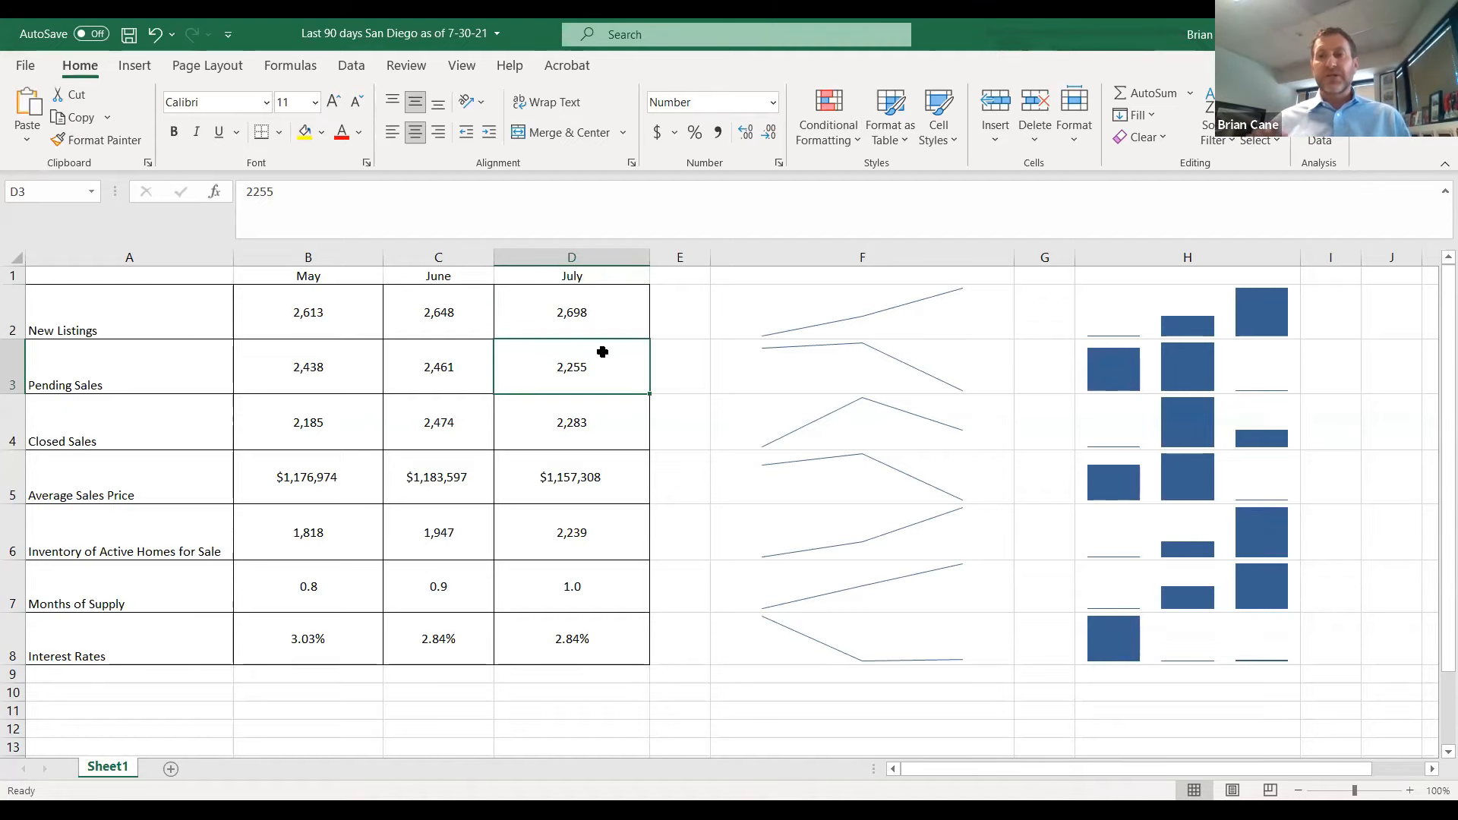
mouse_move(585, 387)
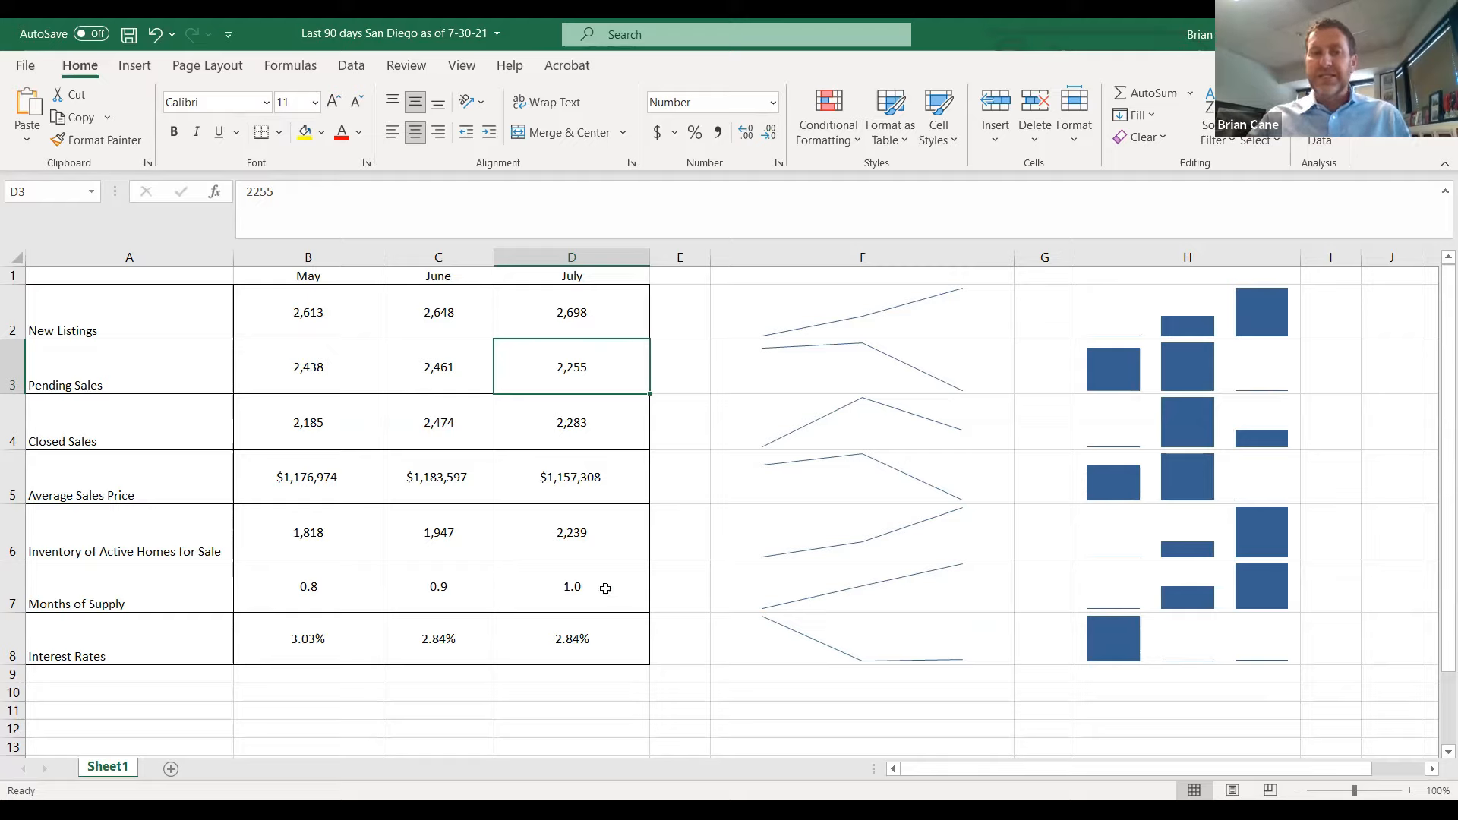
click(571, 587)
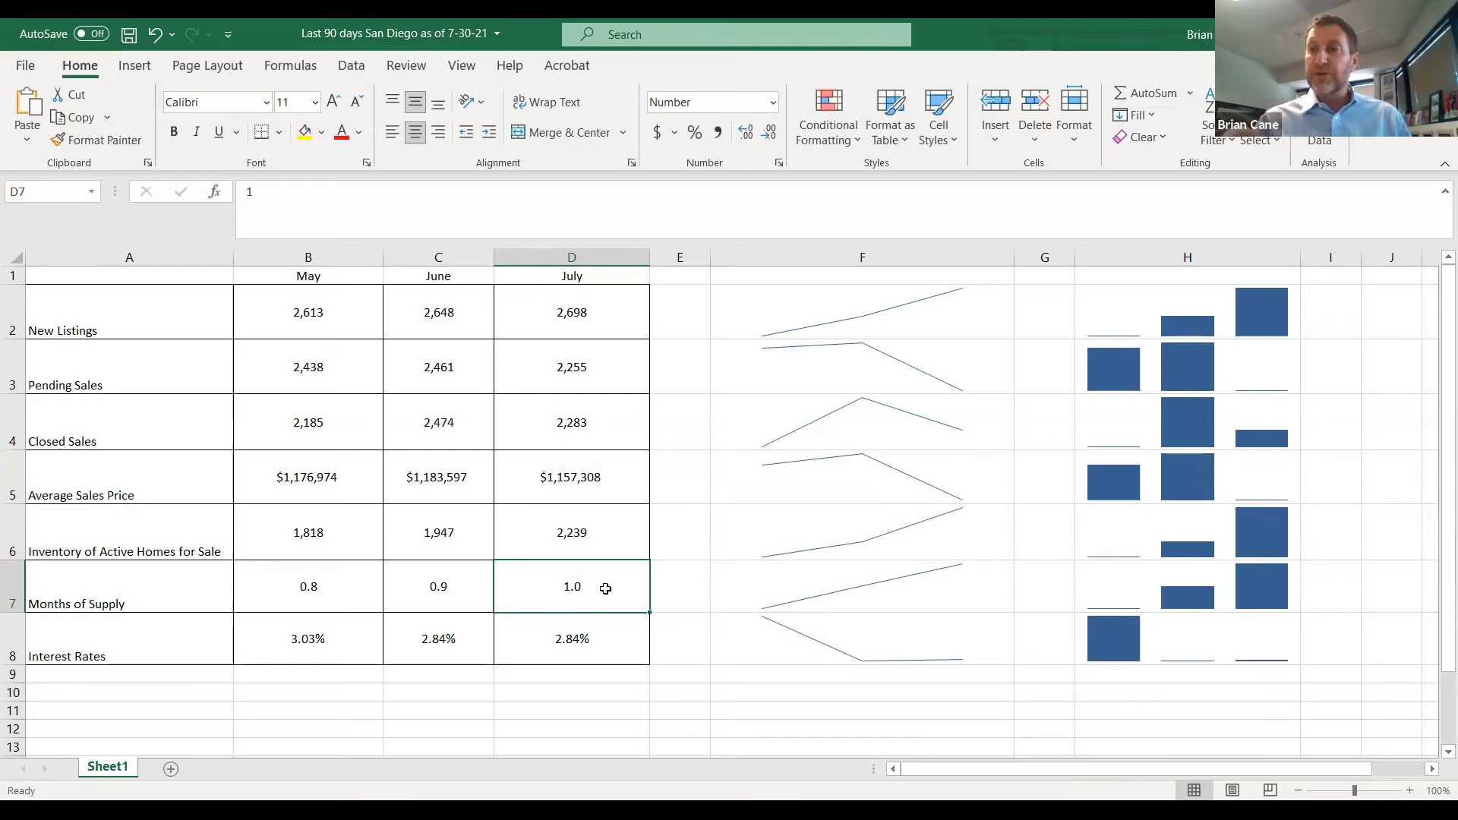
click(571, 639)
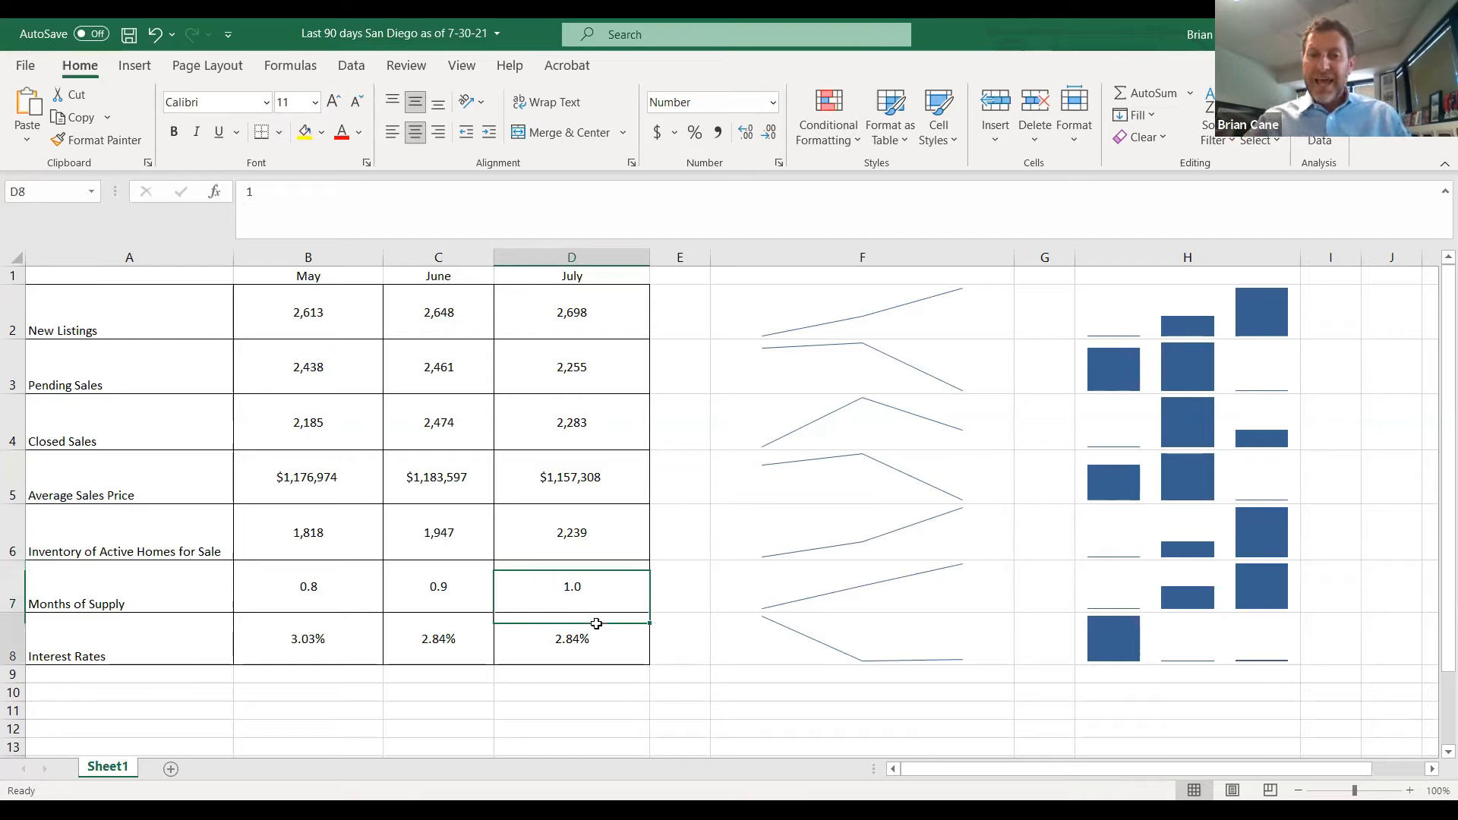
click(571, 639)
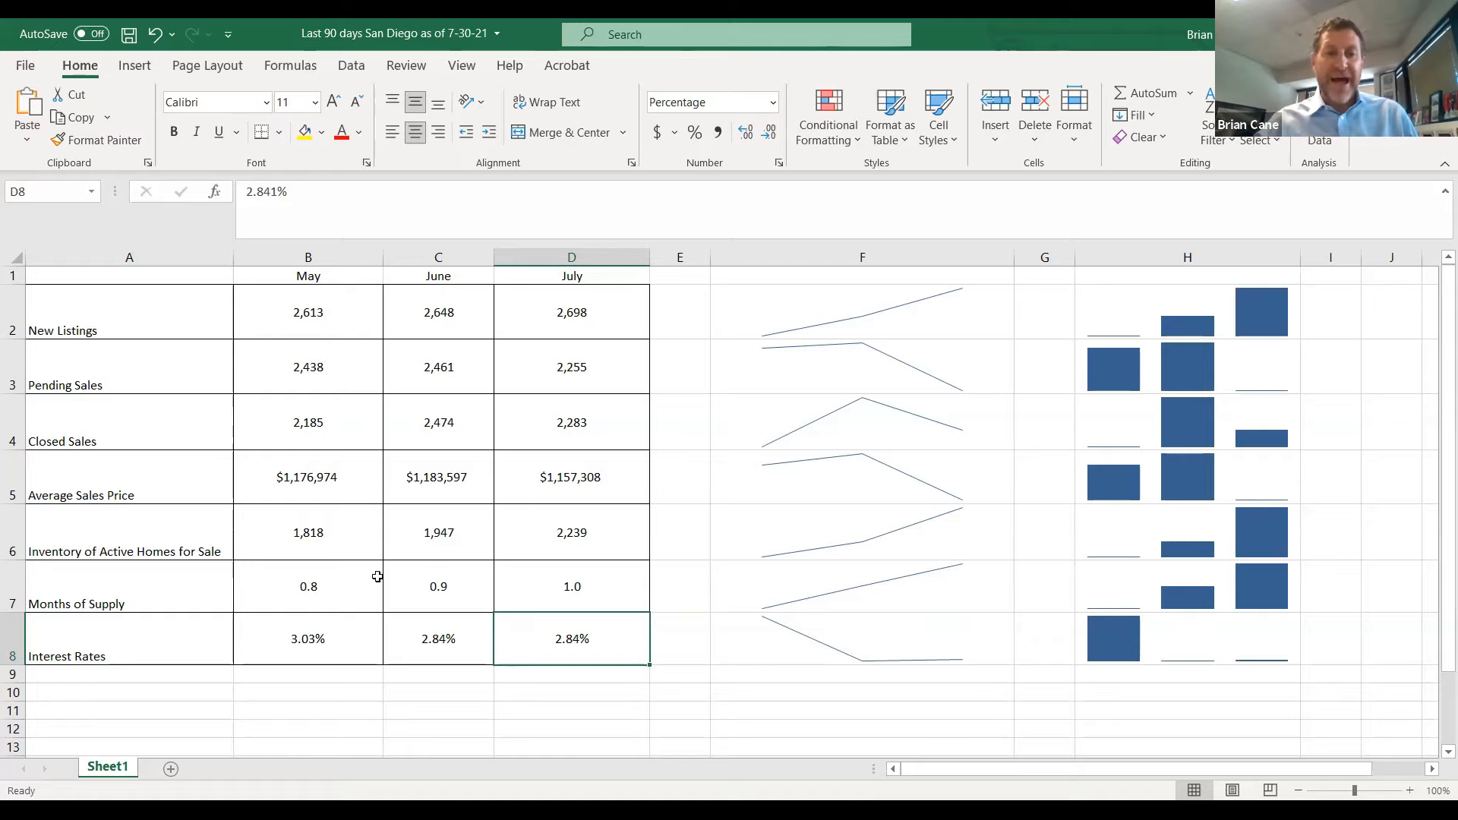
click(307, 585)
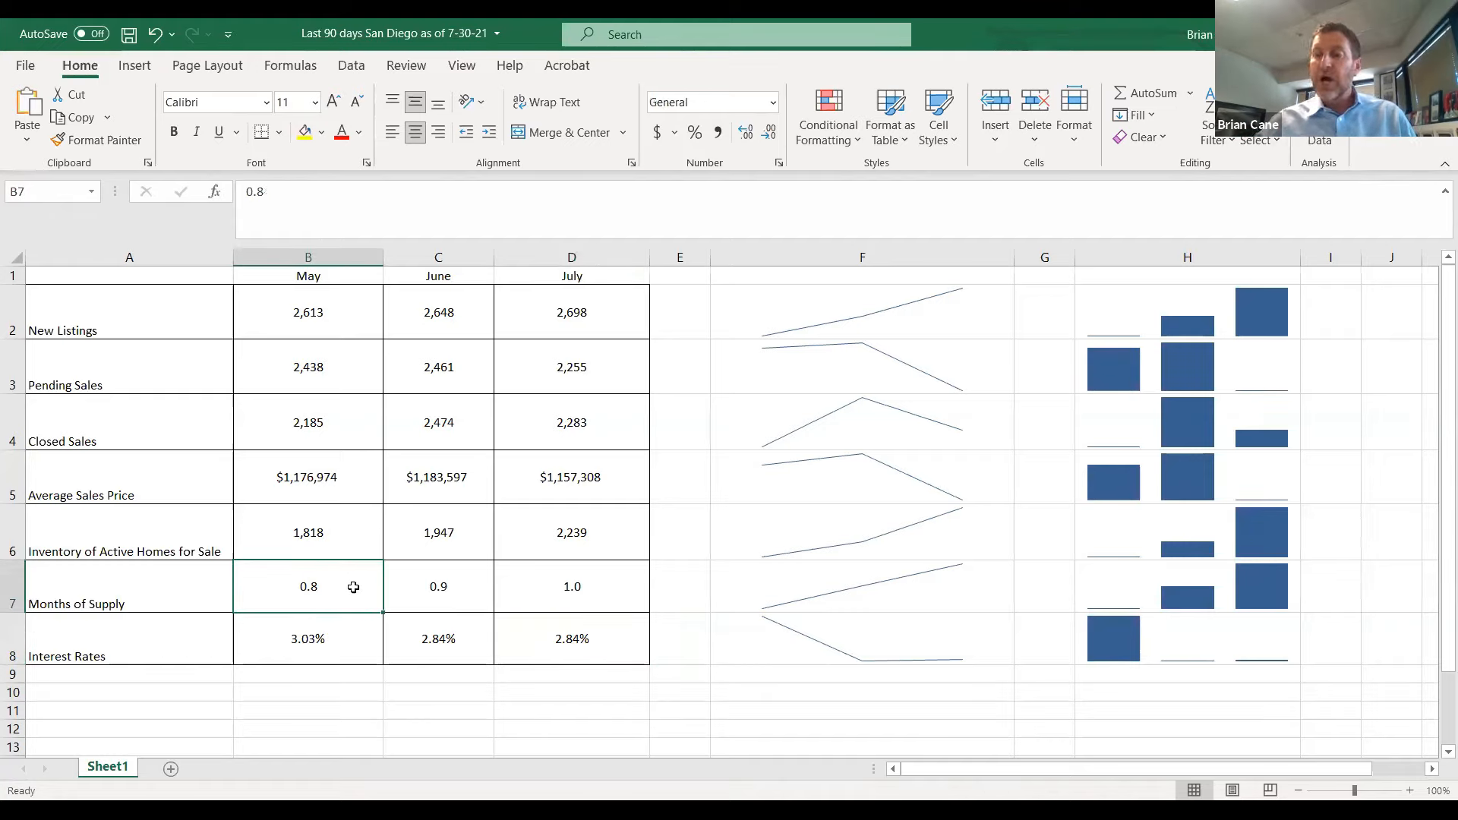